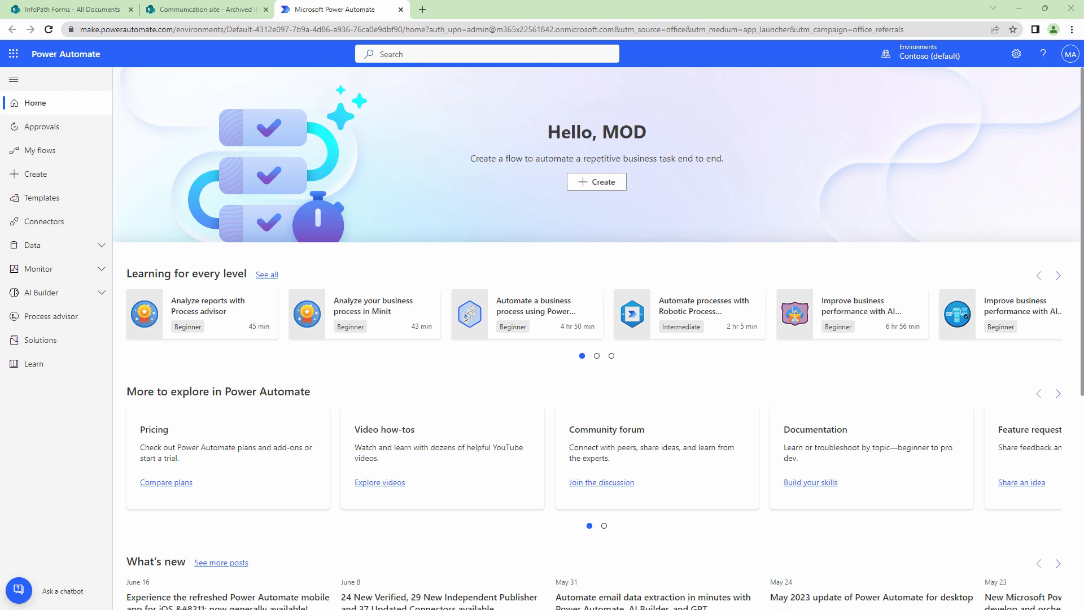
pyautogui.moveTo(169, 293)
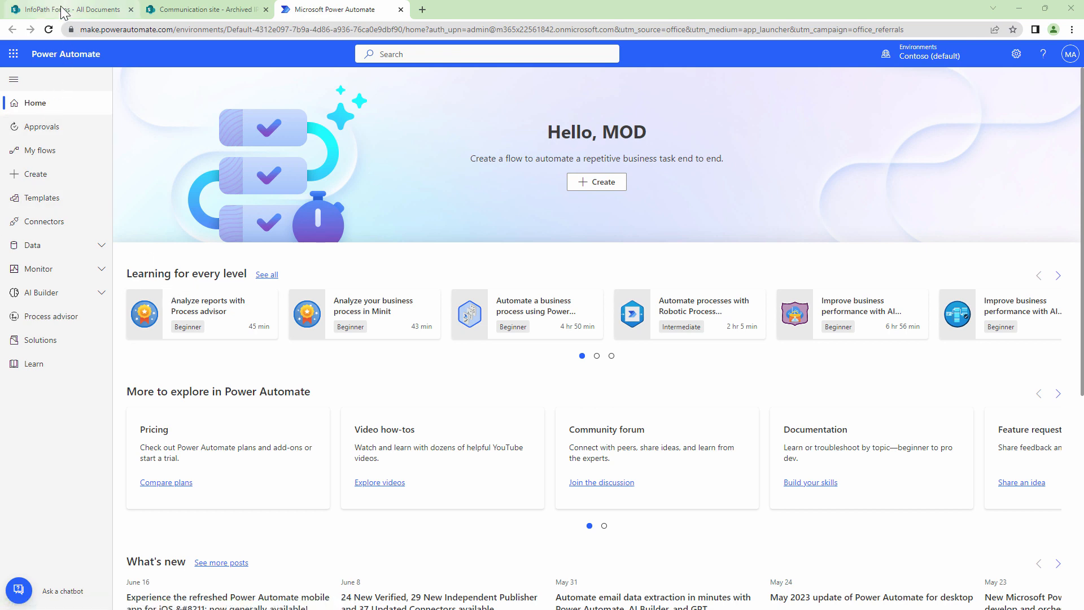
# Step: Confirm the Archived IP Forms library is empty, then return to the InfoPath Forms library
pyautogui.click(68, 9)
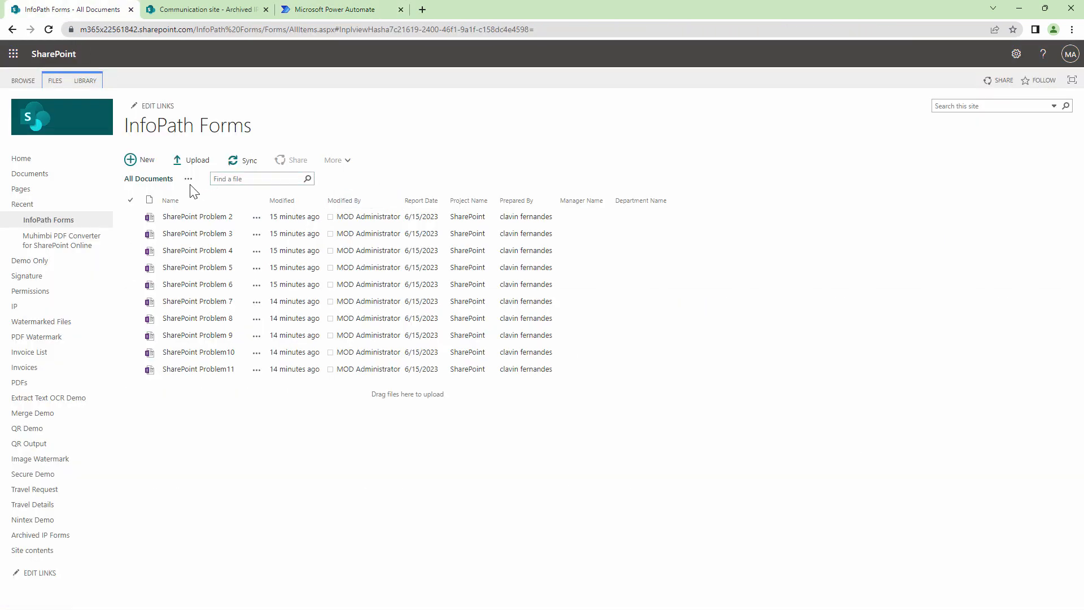
pyautogui.moveTo(279, 443)
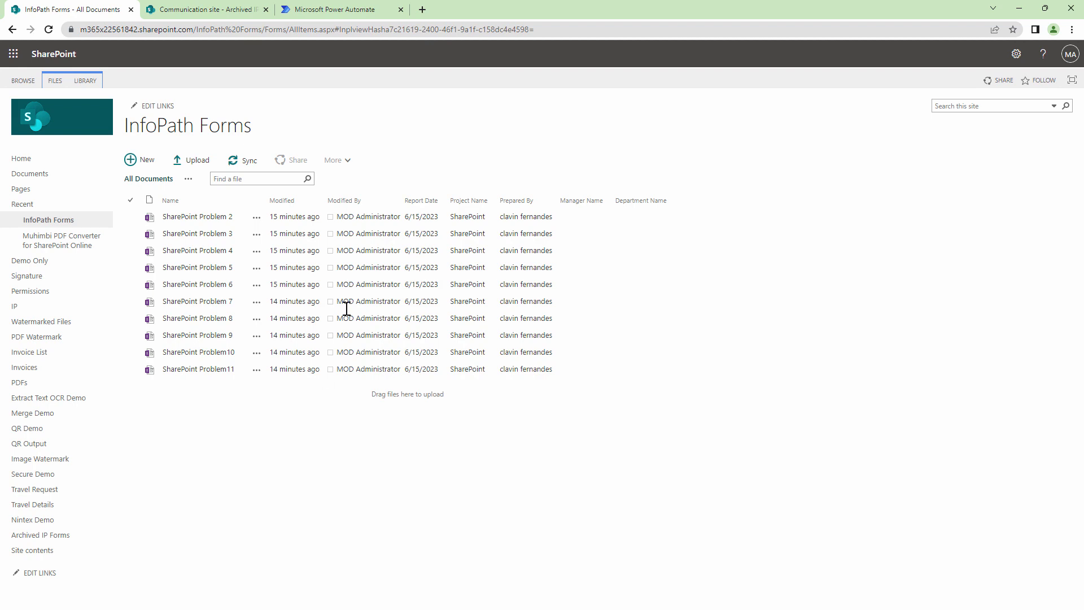
pyautogui.click(204, 9)
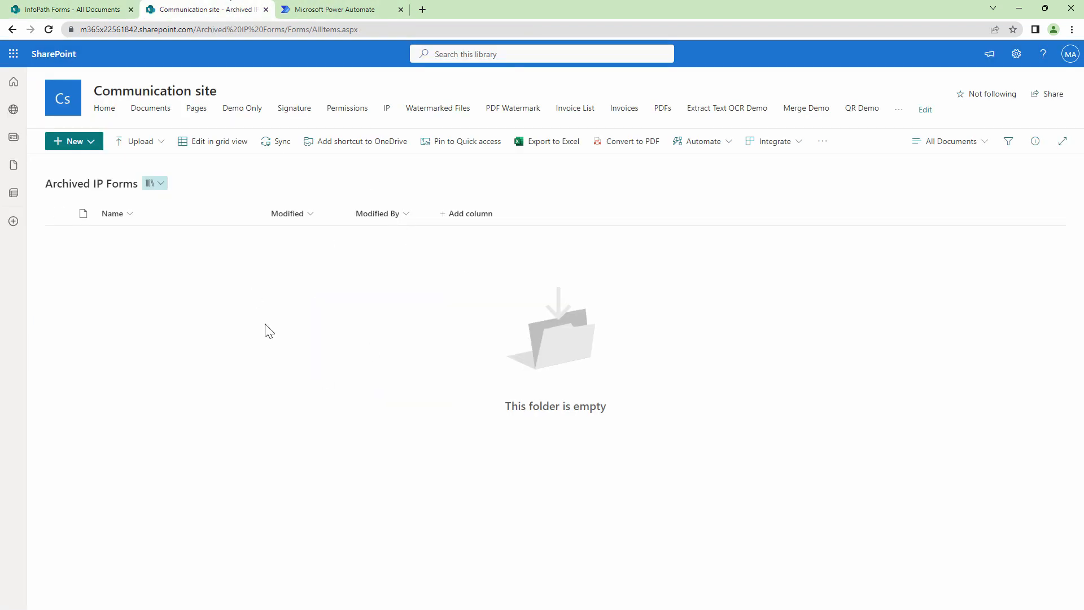
pyautogui.click(68, 9)
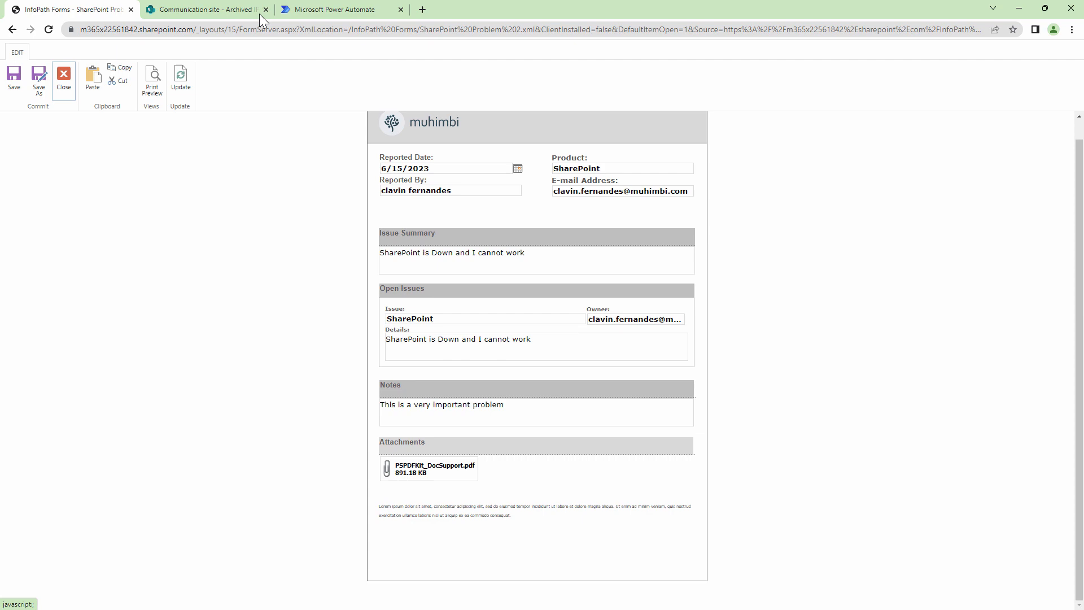
# Step: Start a manually triggered instant cloud flow and add a 'Get file content using path' action
pyautogui.click(339, 9)
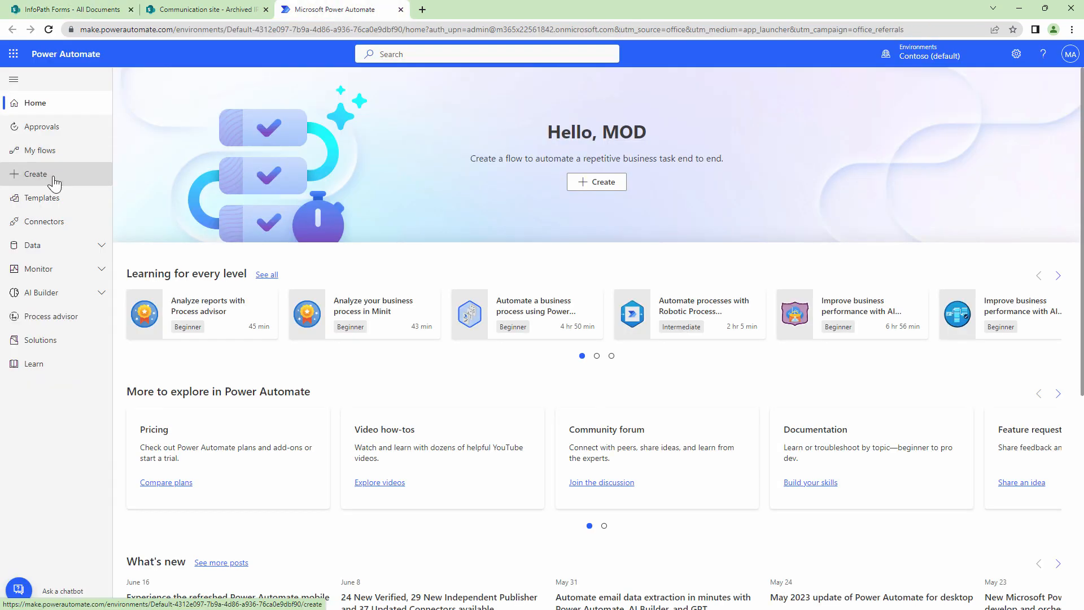
pyautogui.click(35, 175)
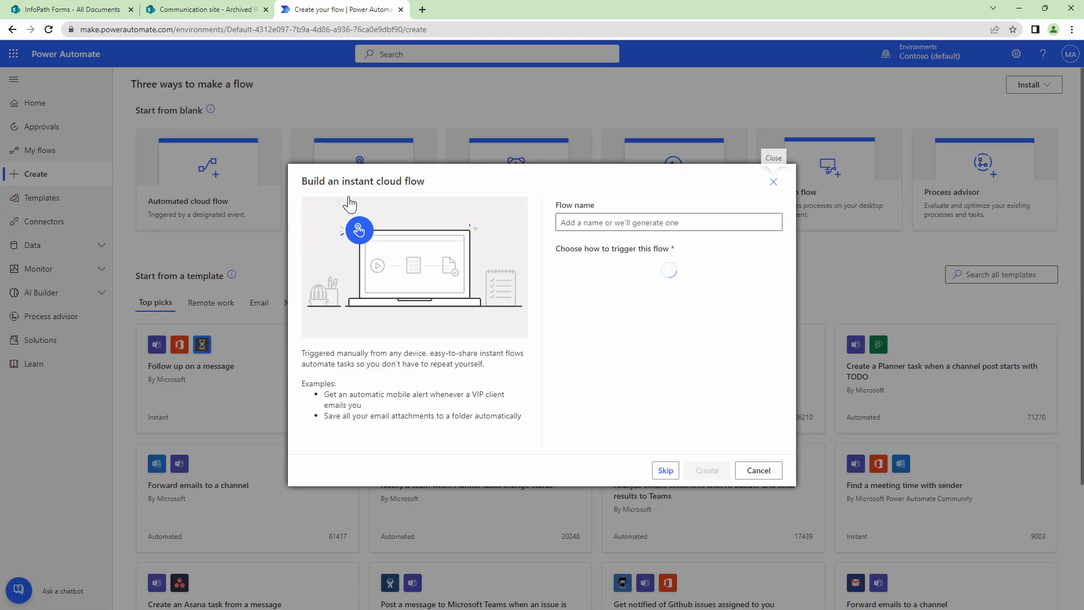
pyautogui.click(664, 471)
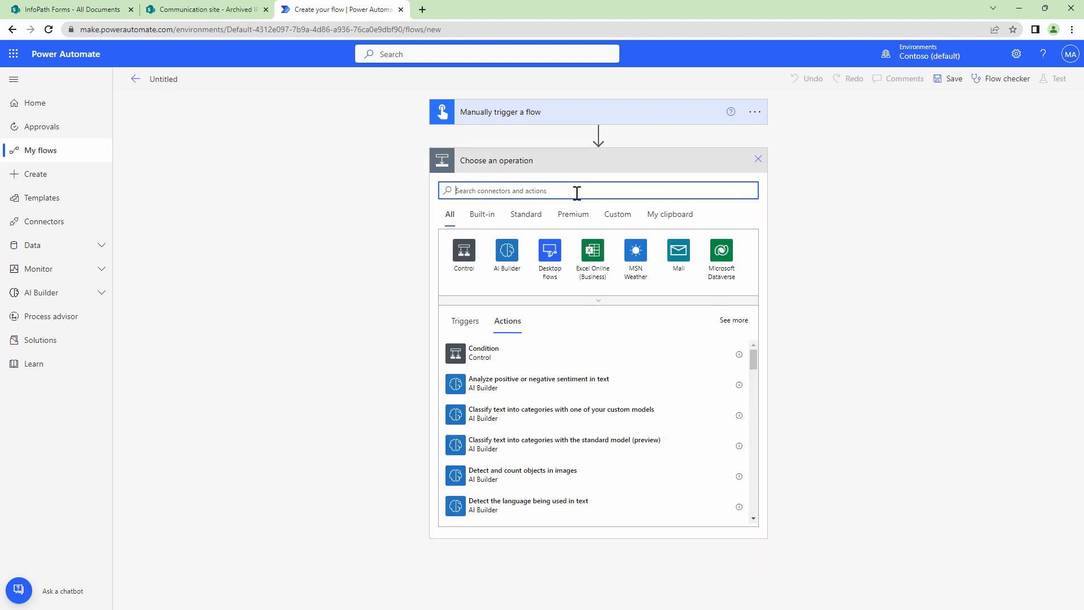
pyautogui.write('File Content')
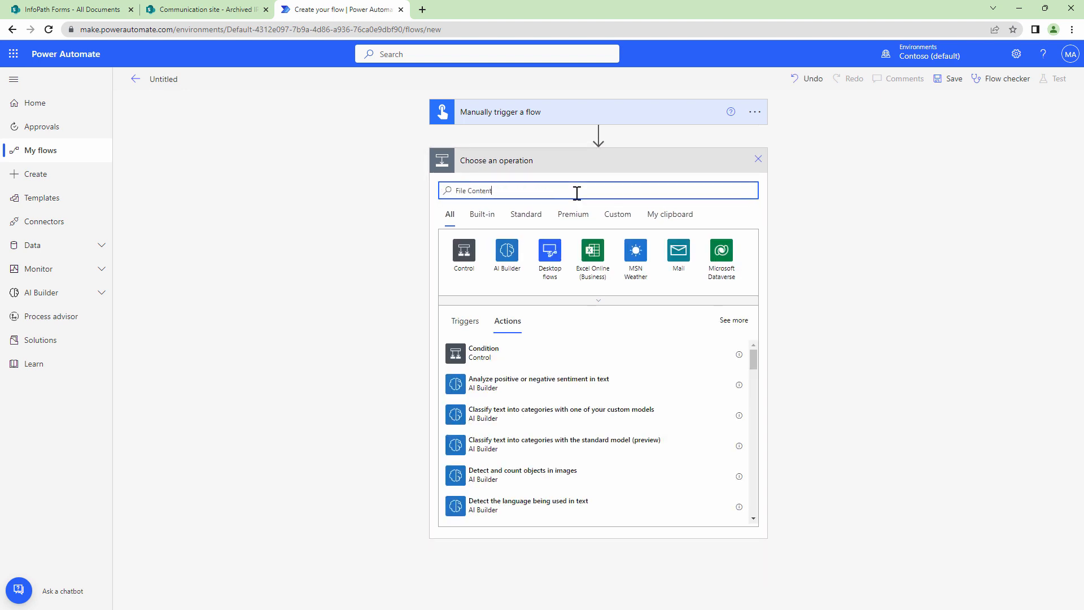
pyautogui.write('File Content')
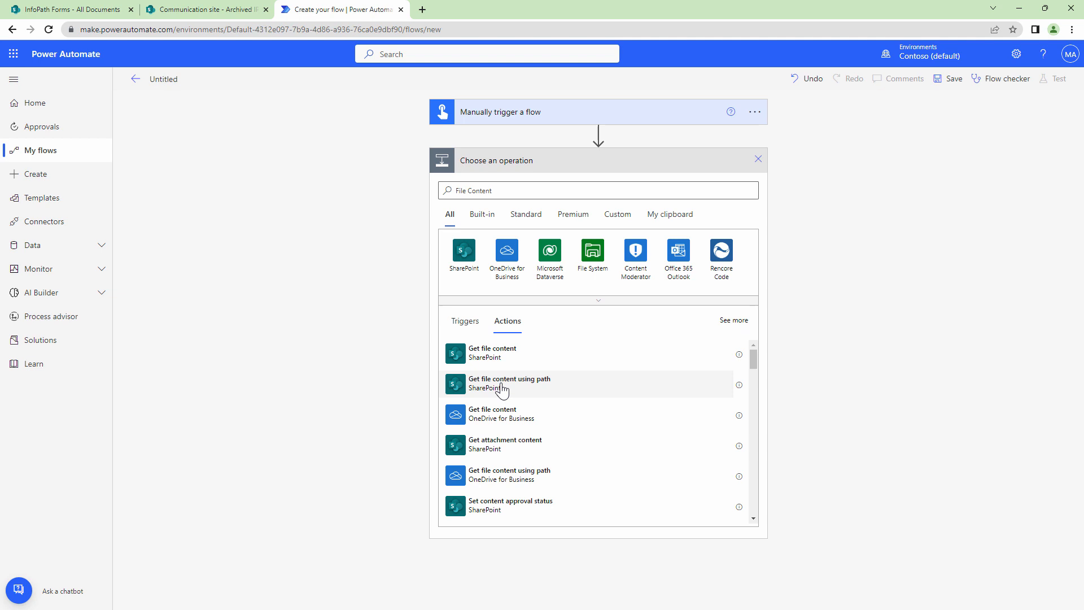
pyautogui.click(509, 382)
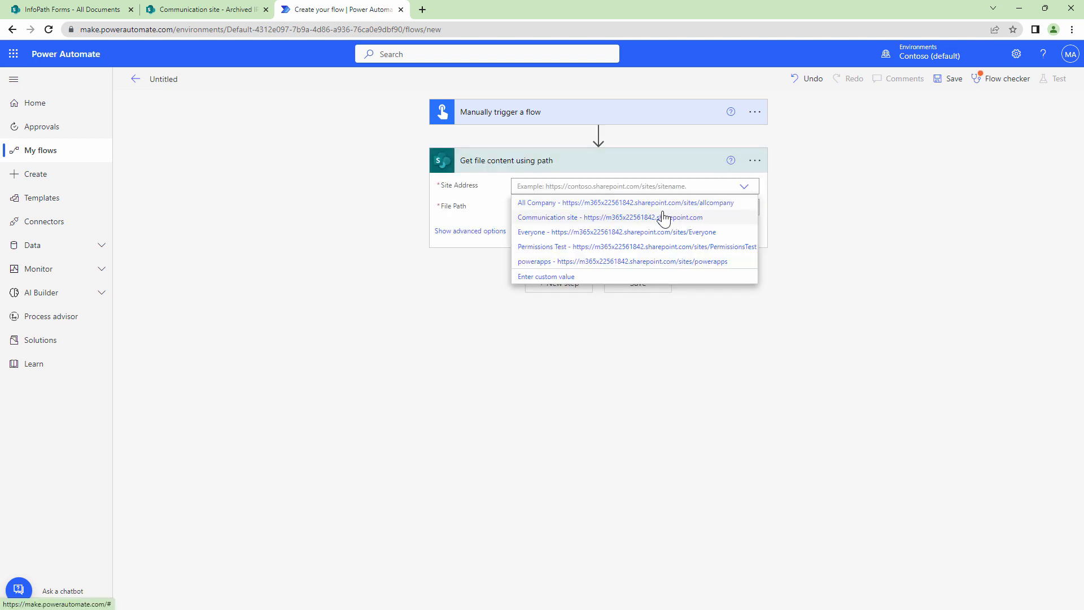
# Step: Point the step at Communication site InfoPath Forms/Forms/template.xsn and rename it Template Content
pyautogui.click(613, 217)
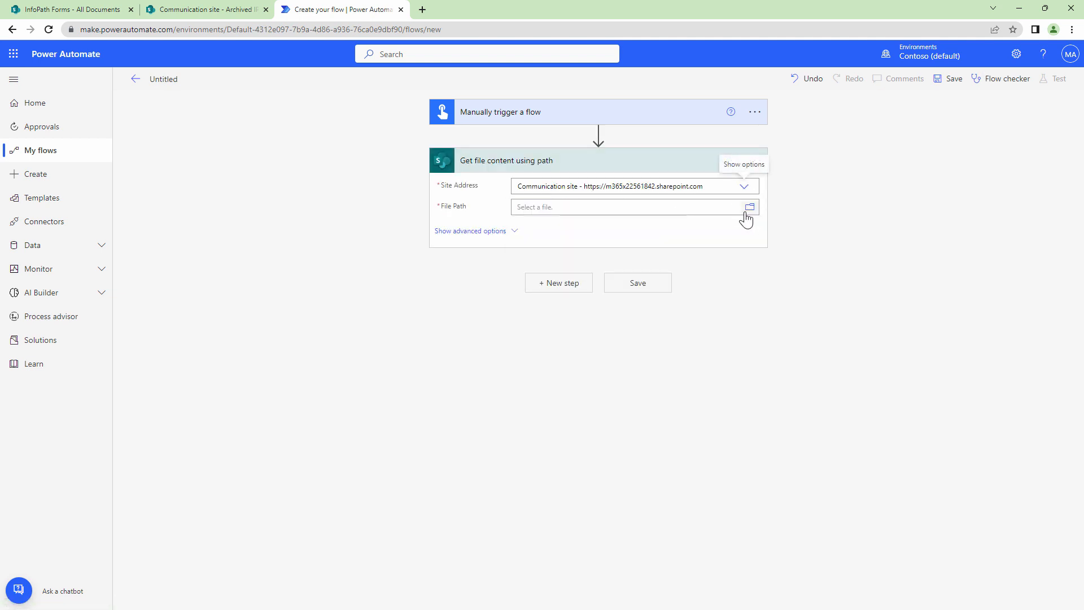
pyautogui.click(749, 206)
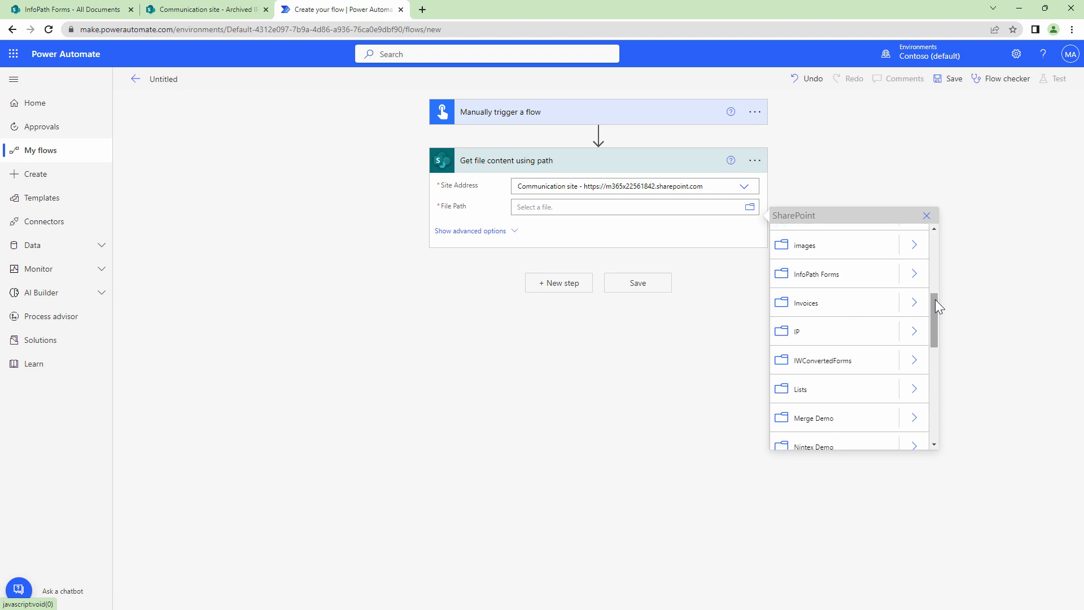
pyautogui.click(816, 273)
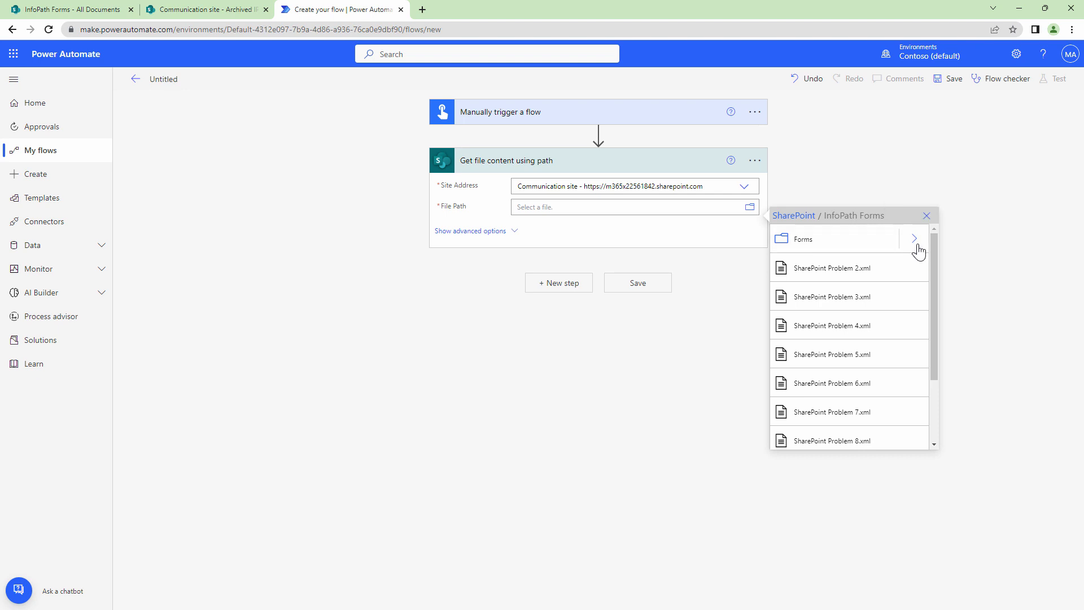
pyautogui.click(913, 238)
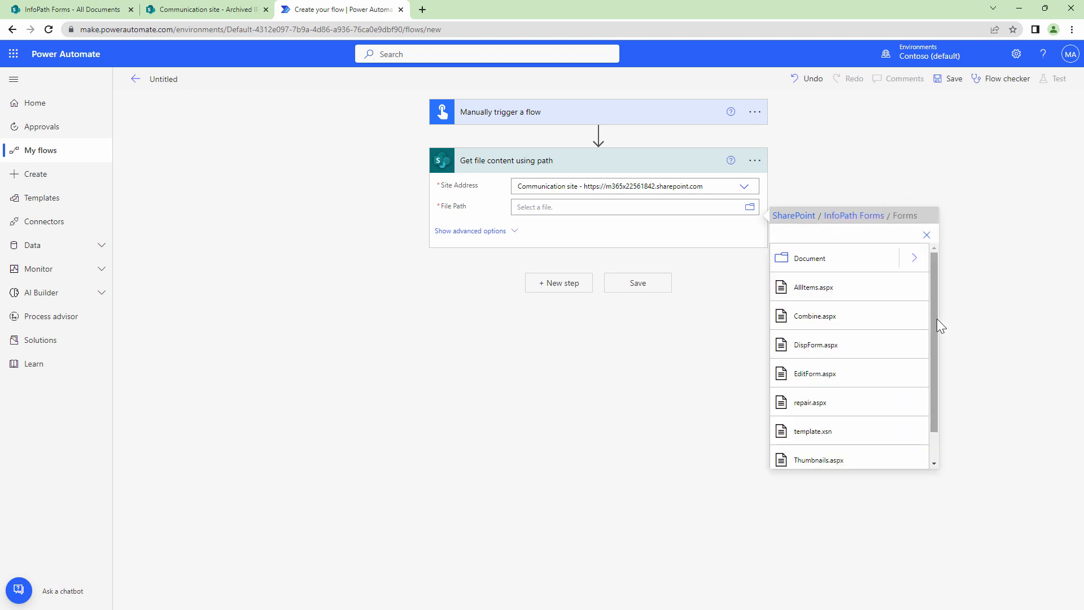
pyautogui.click(813, 431)
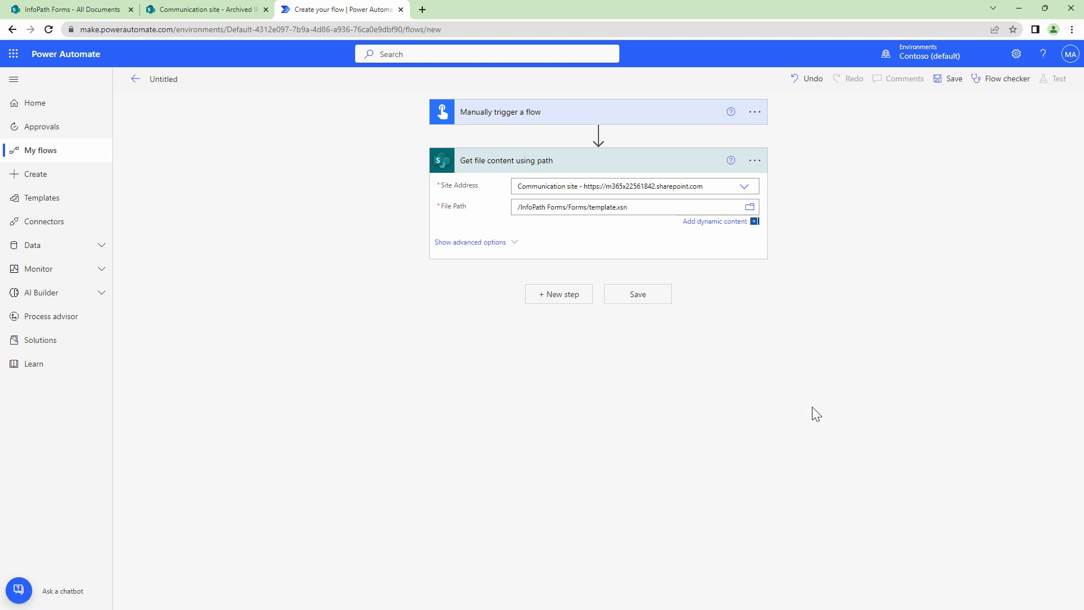
pyautogui.click(755, 160)
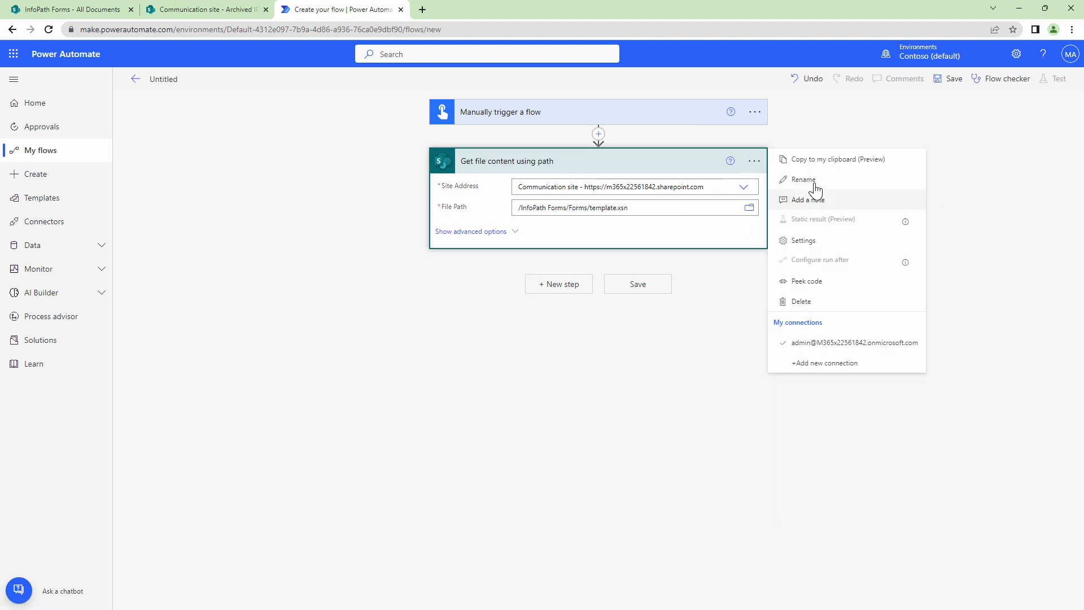
pyautogui.click(803, 179)
pyautogui.write('(Template Content)')
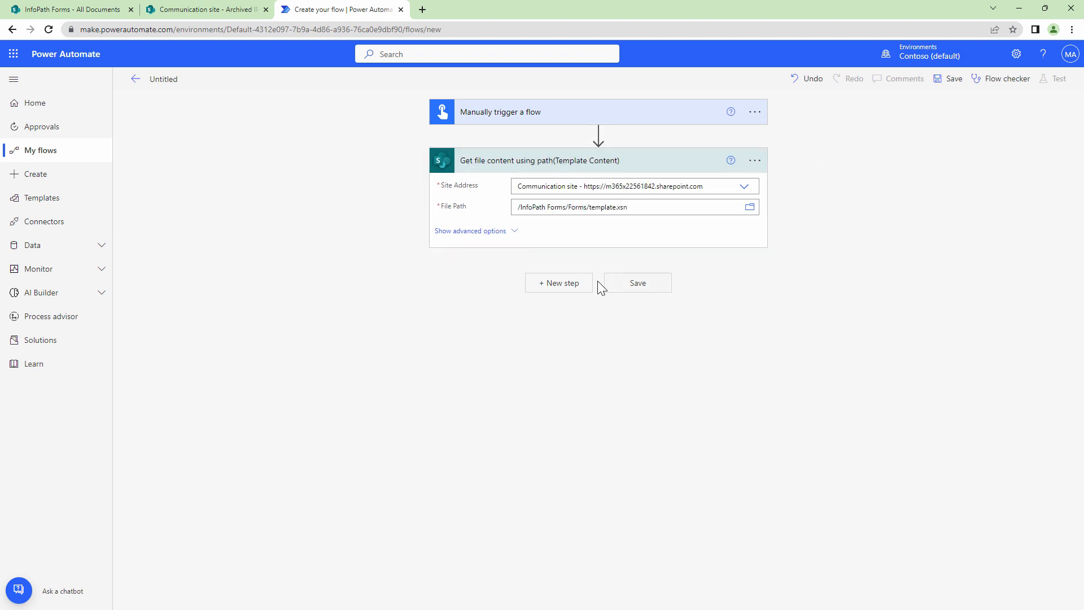
# Step: Add a Get files step listing the InfoPath Forms library on Communication site
pyautogui.click(558, 283)
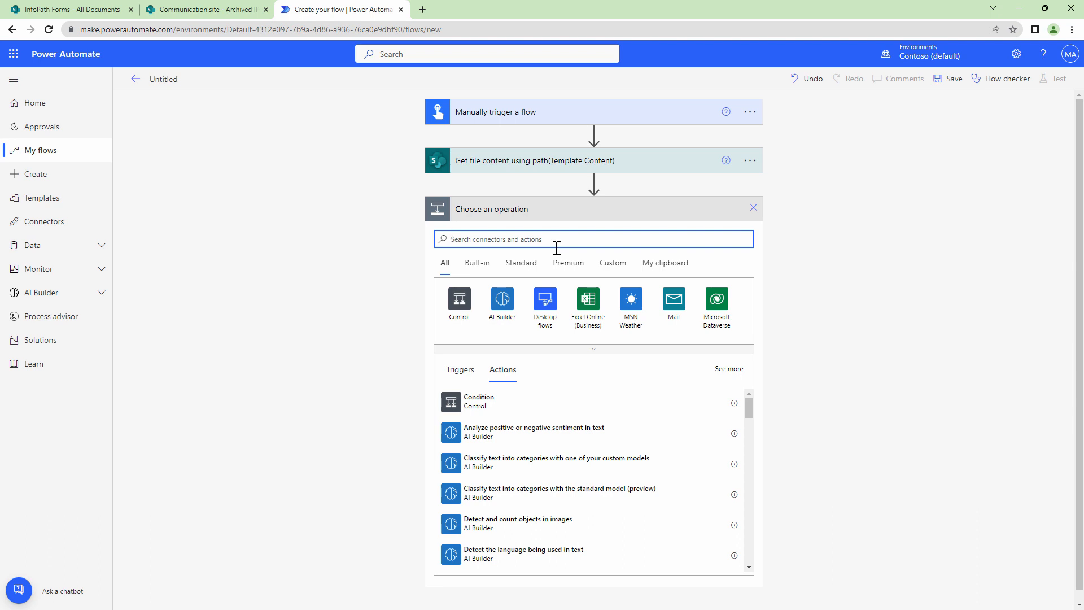
pyautogui.write('Get files')
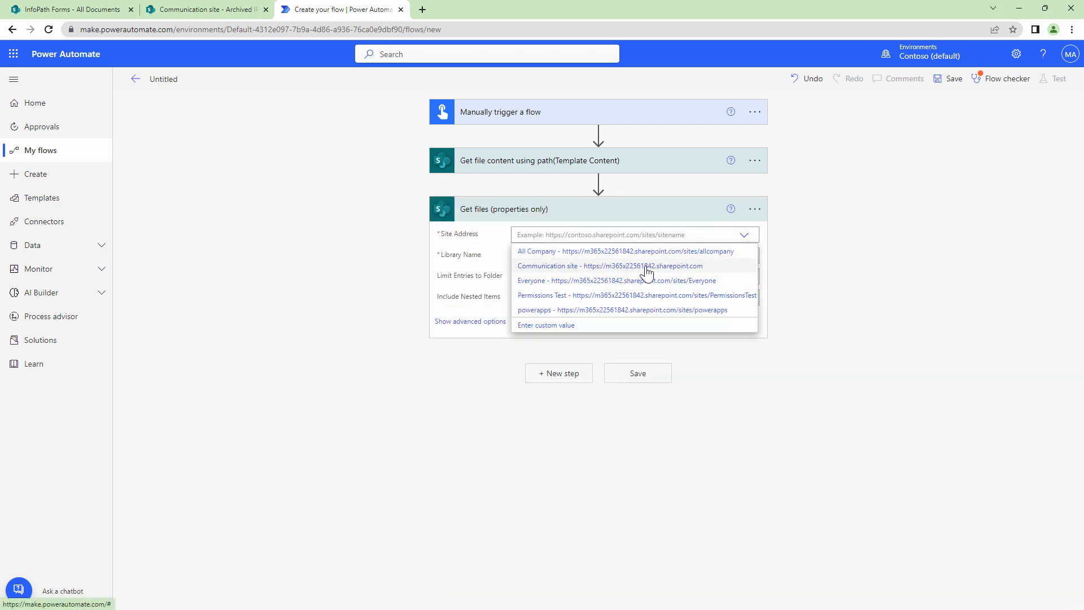
pyautogui.click(593, 265)
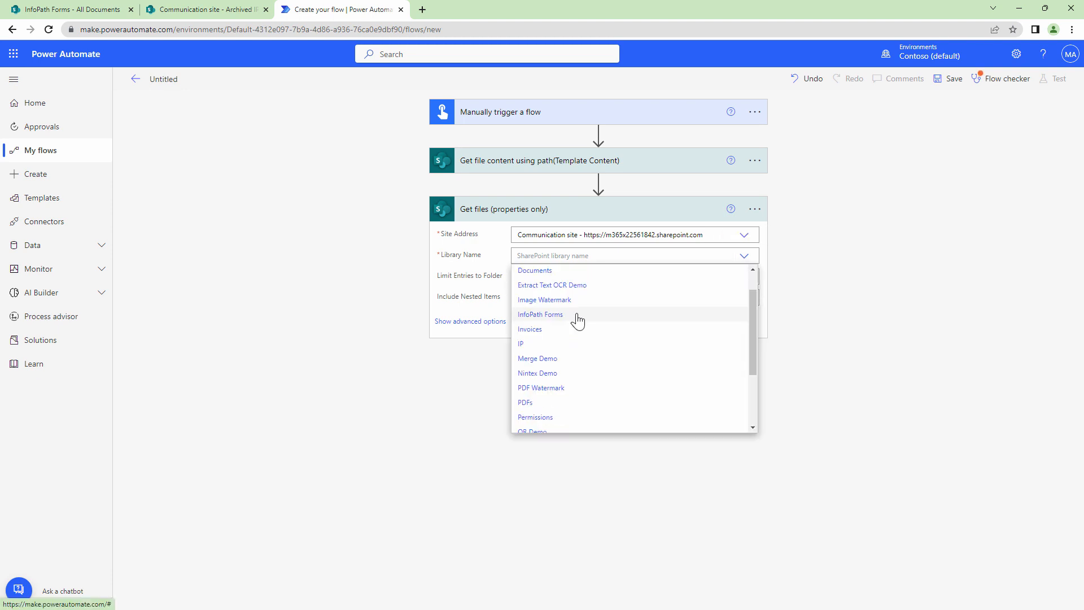
pyautogui.click(539, 314)
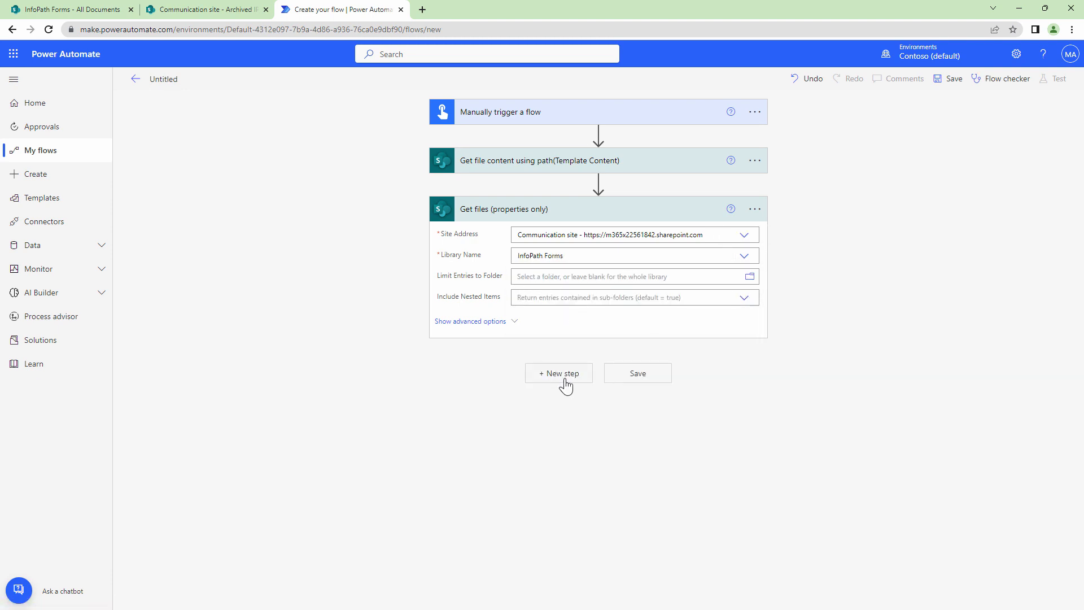
# Step: Get each file's content by its Identifier inside an auto-added Apply to each loop
pyautogui.click(558, 373)
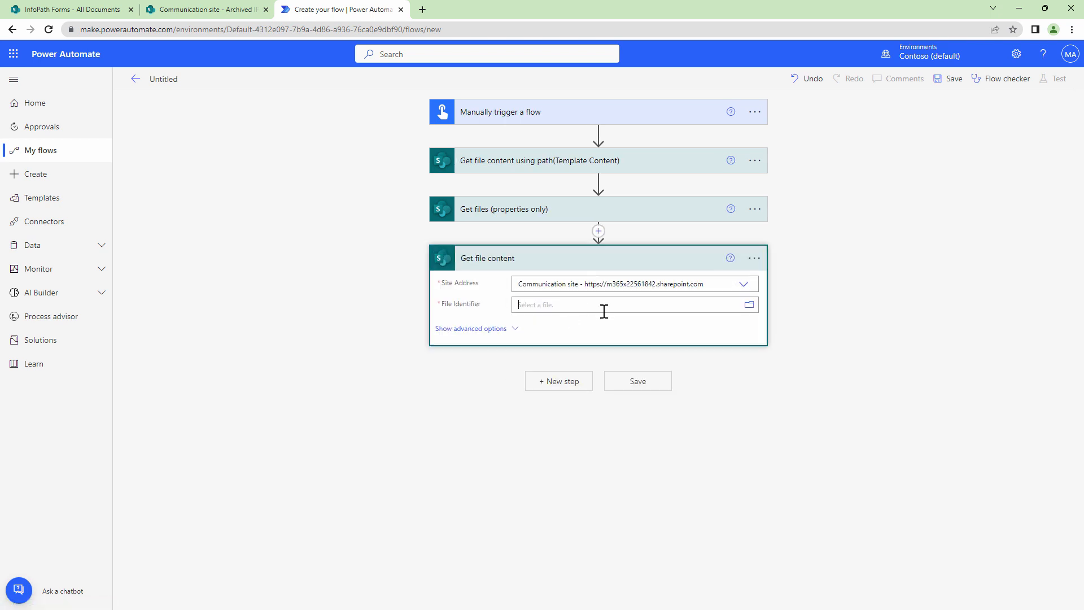
pyautogui.click(626, 304)
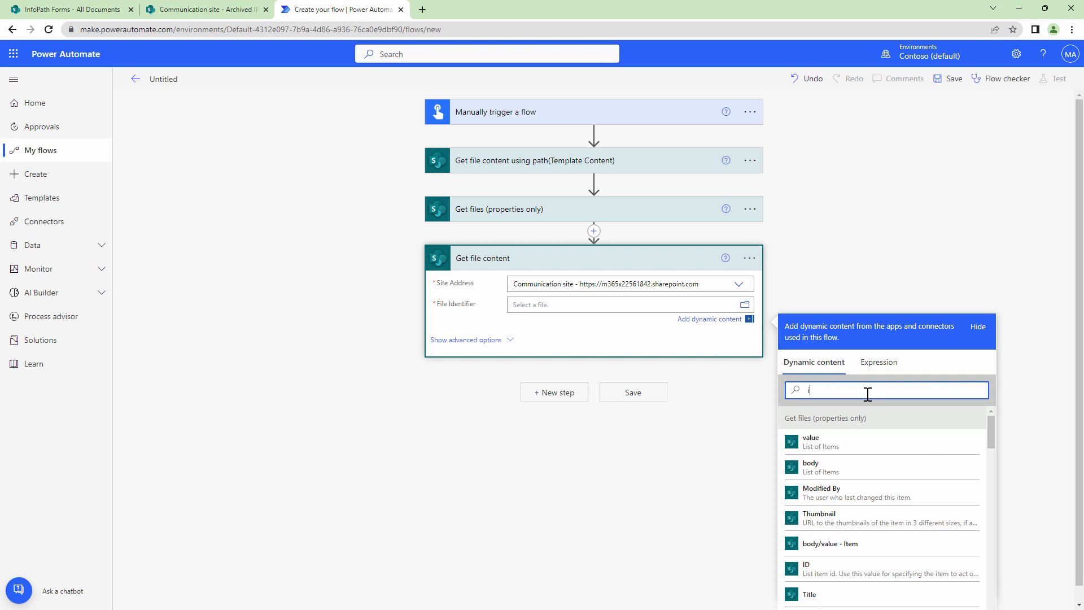
pyautogui.write('den')
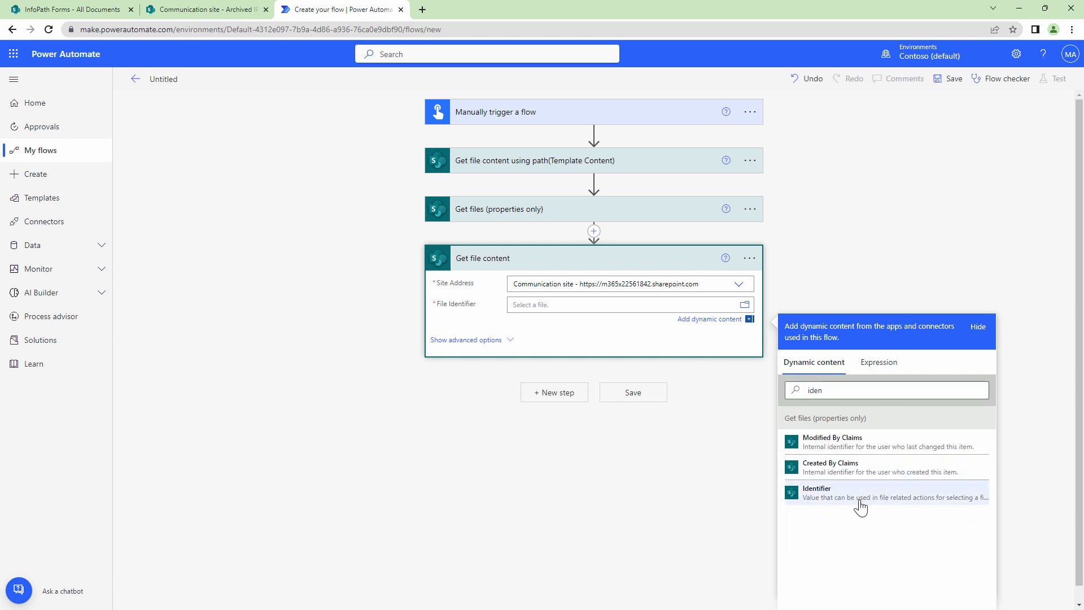
pyautogui.click(817, 493)
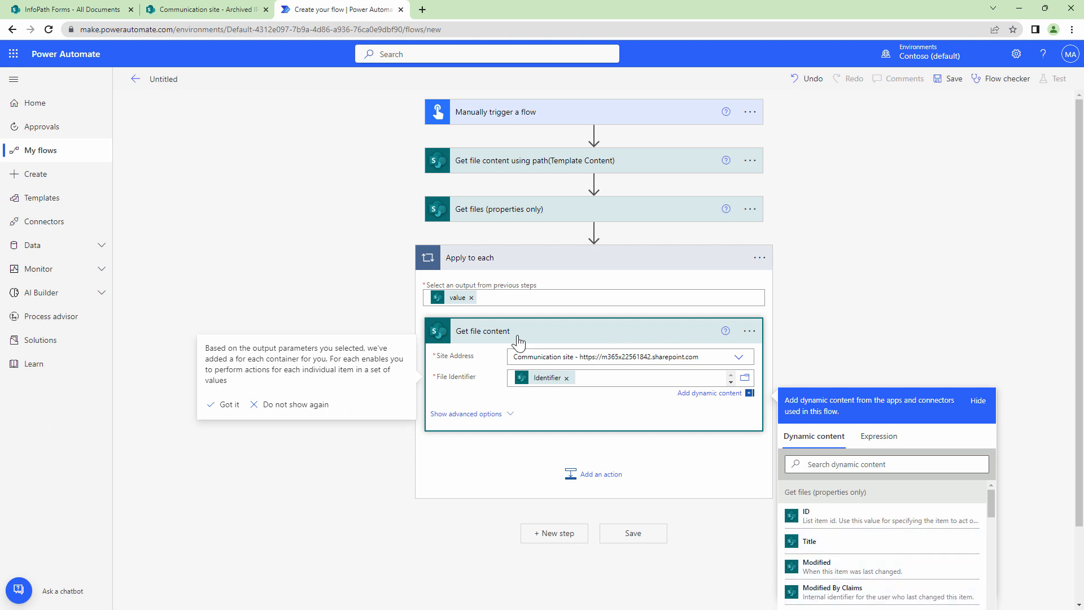
pyautogui.moveTo(489, 455)
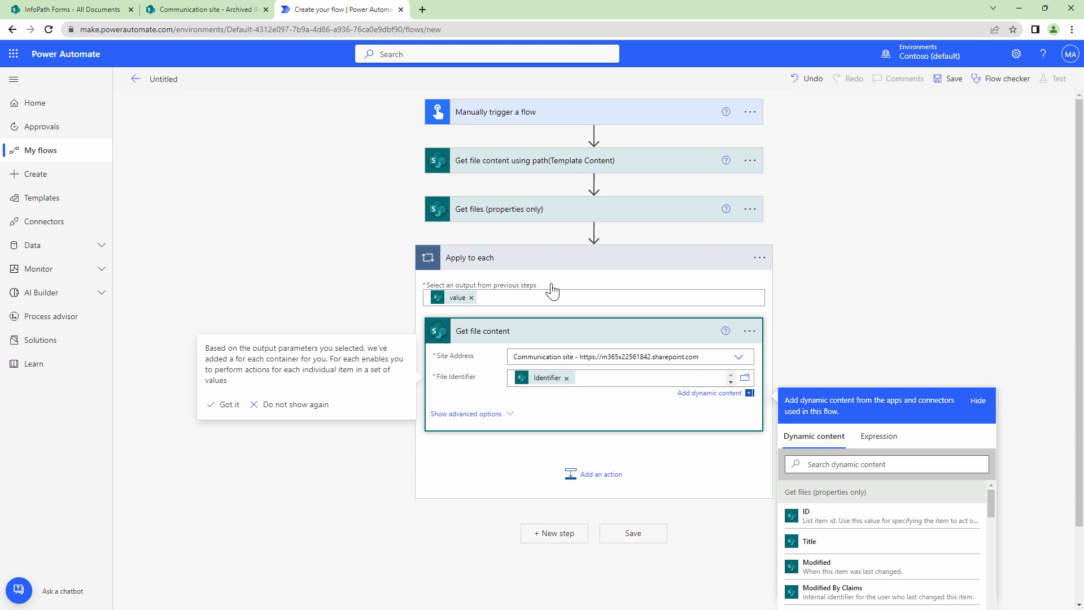
pyautogui.click(592, 473)
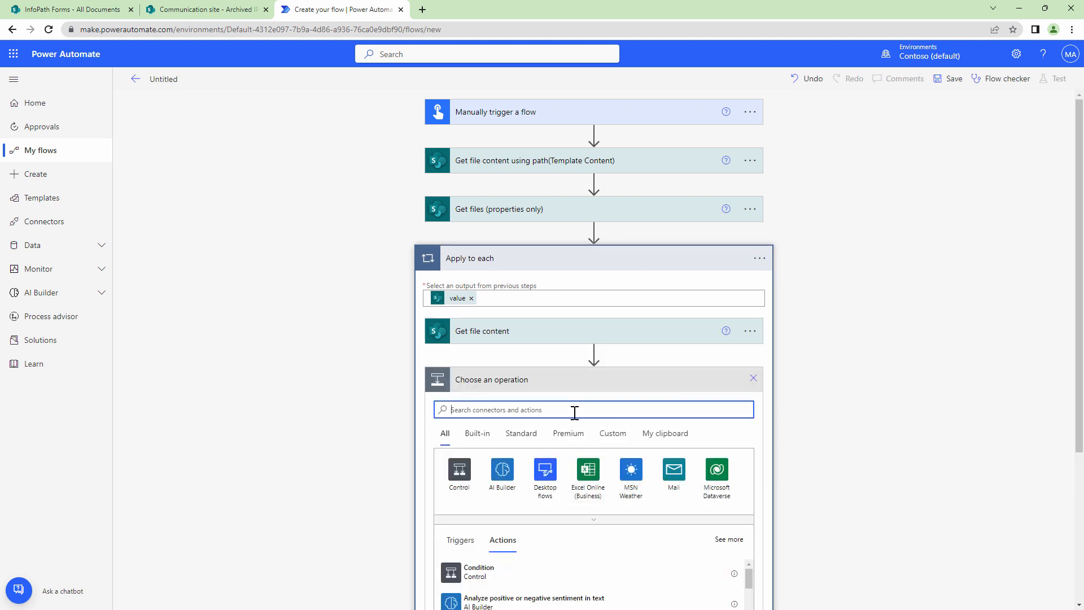
# Step: Add Muhimbi's Convert InfoPath document action using the file name and Template Content file
pyautogui.write('Muhimbi')
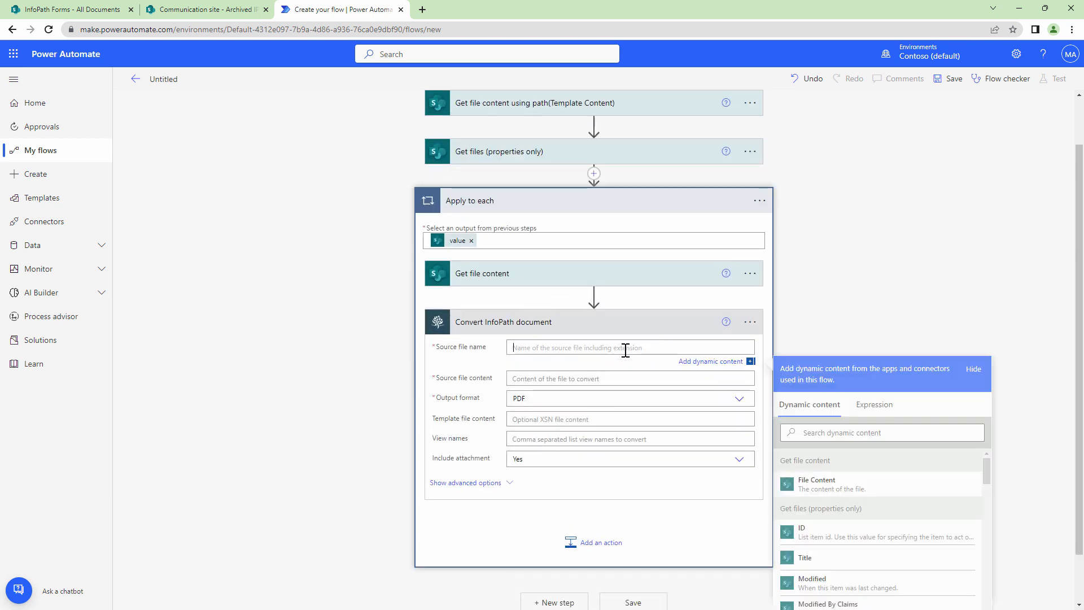
pyautogui.scroll(-3)
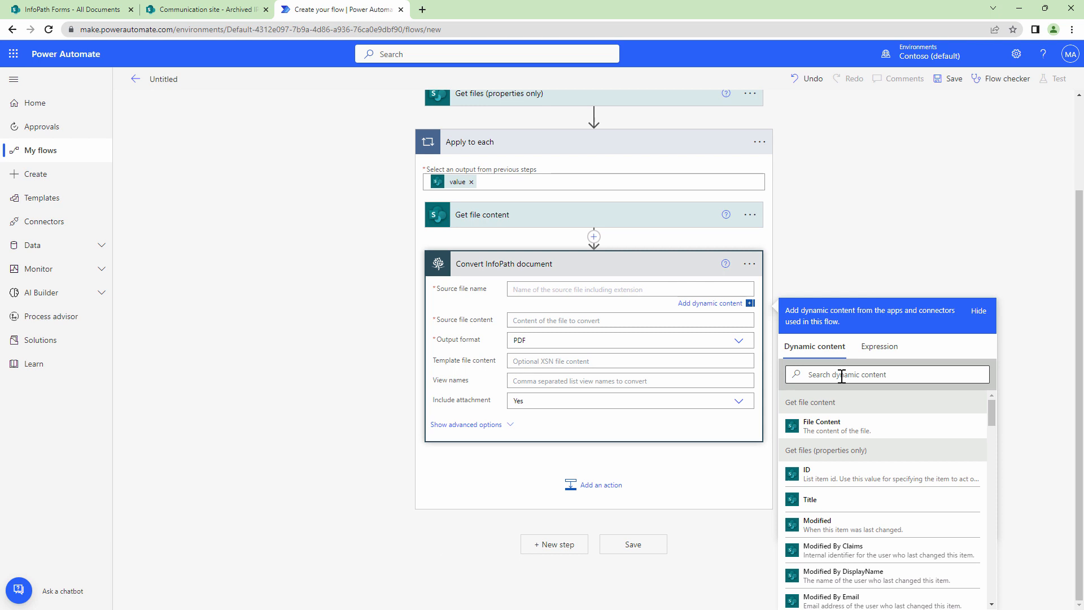
pyautogui.write('file')
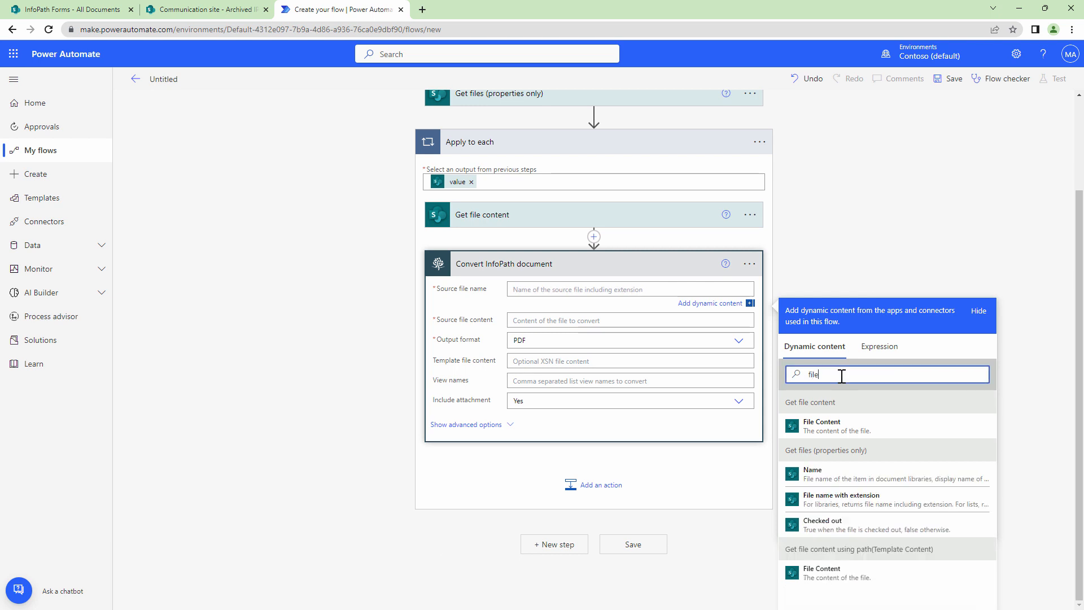
pyautogui.click(841, 501)
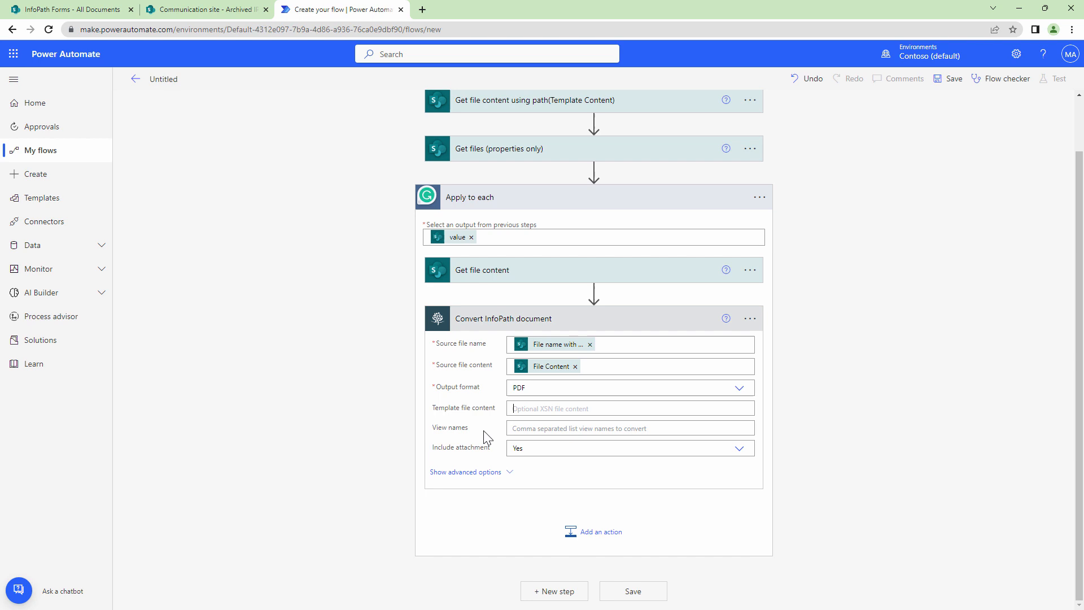
pyautogui.click(625, 408)
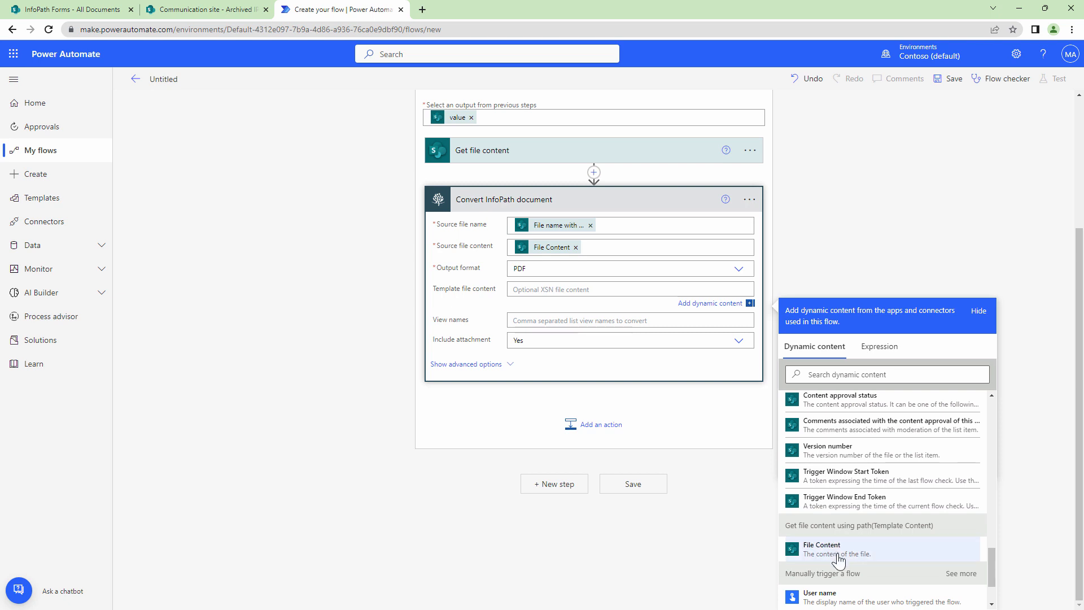
pyautogui.click(838, 549)
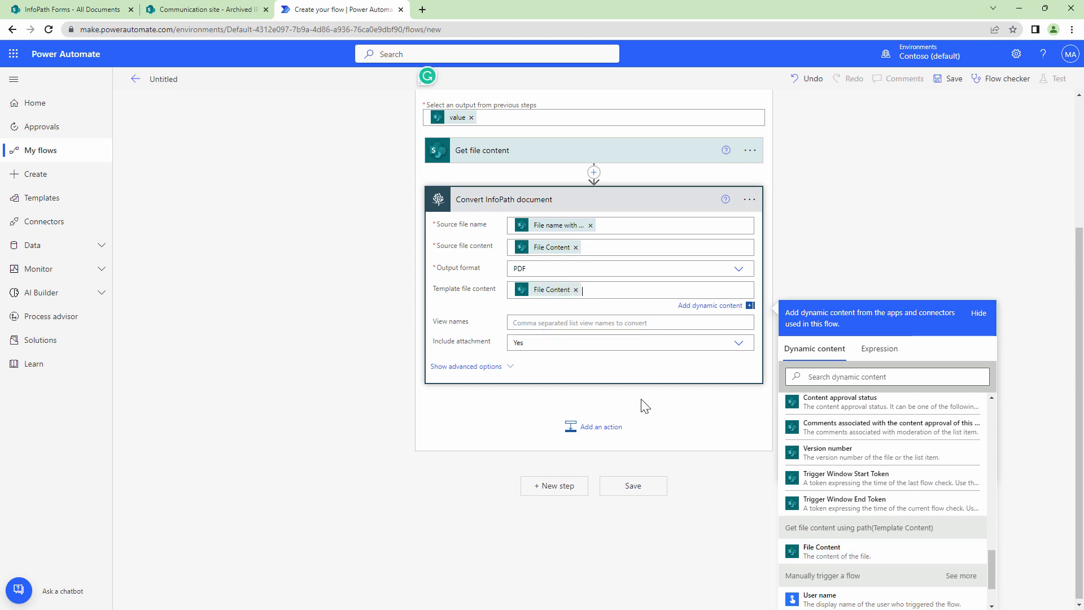
# Step: Show advanced options and review the attachment, unsupported attachment and break-merge-on-error choices
pyautogui.click(467, 366)
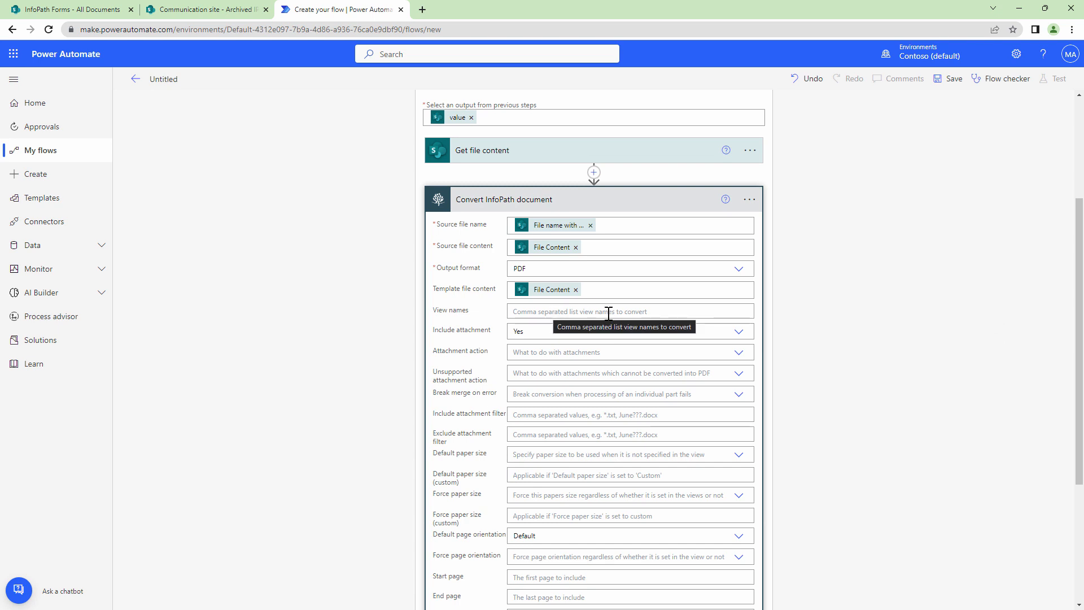
pyautogui.scroll(-3)
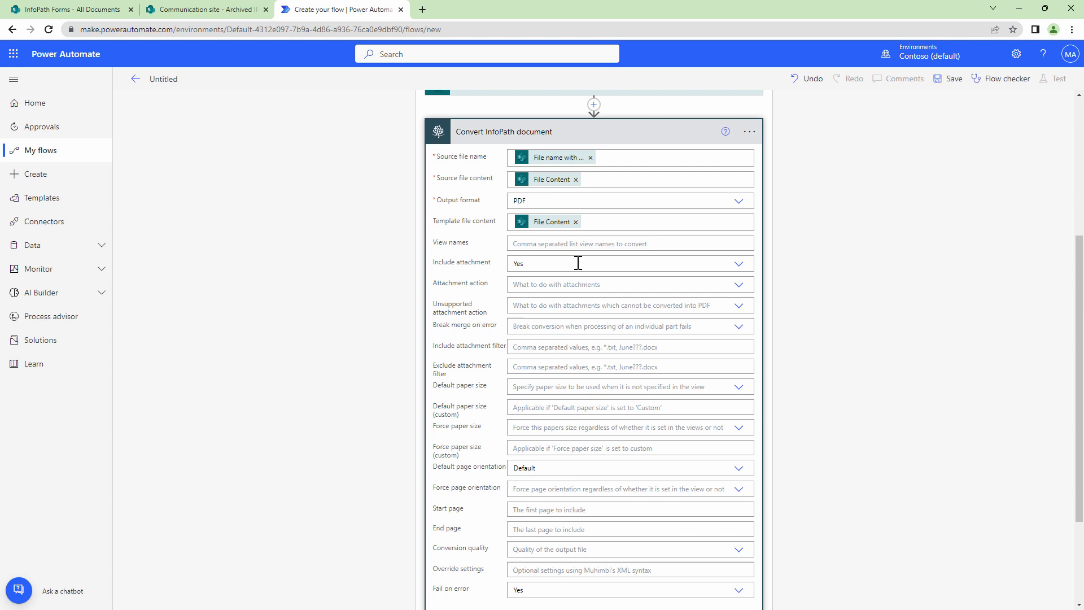
pyautogui.moveTo(669, 287)
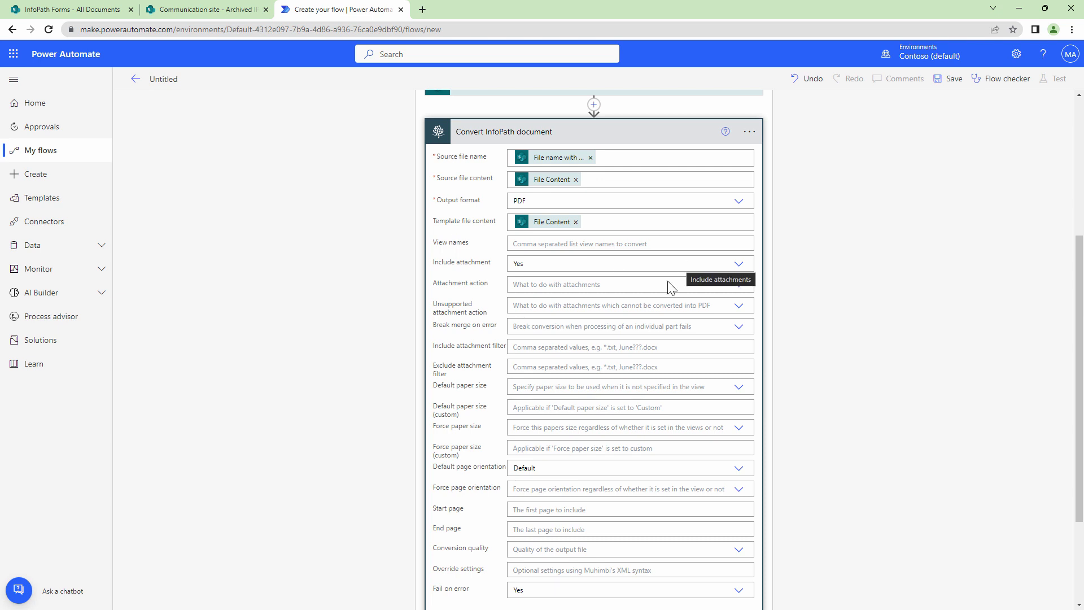
pyautogui.click(739, 284)
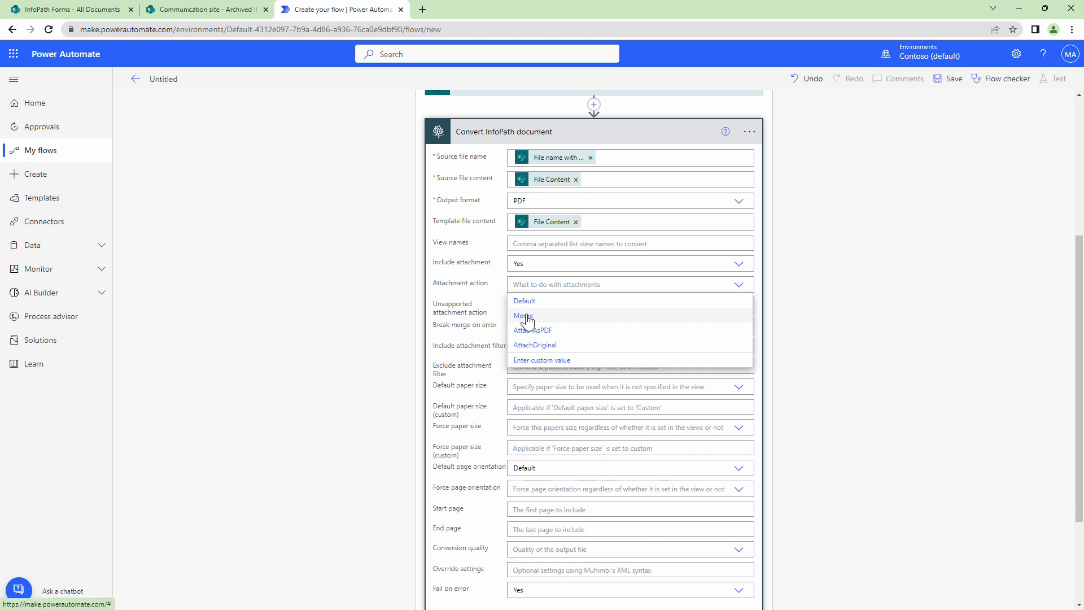
pyautogui.moveTo(533, 338)
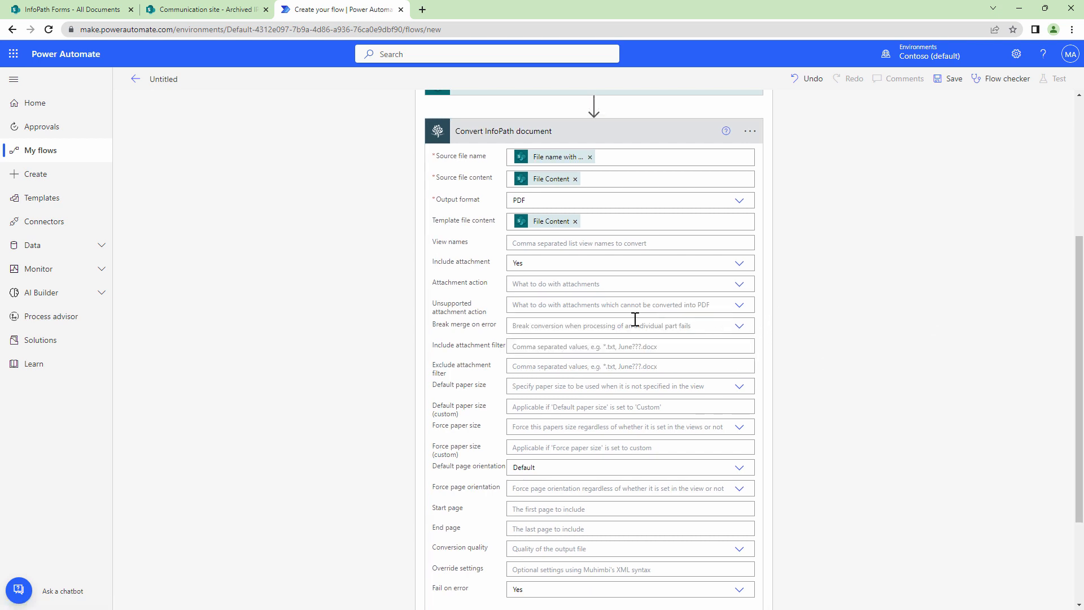
pyautogui.moveTo(740, 305)
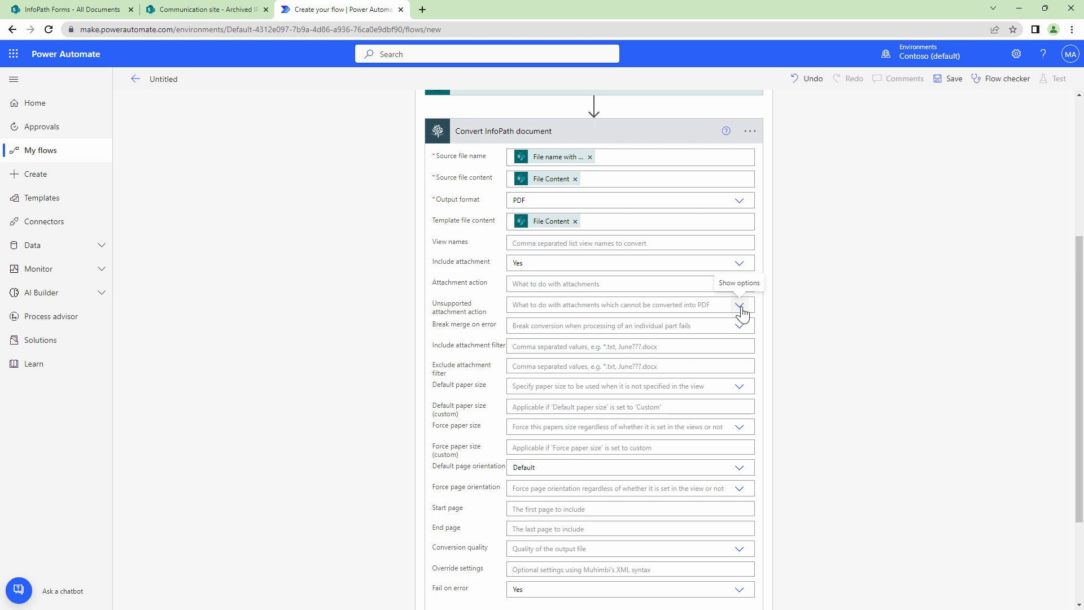
pyautogui.click(741, 304)
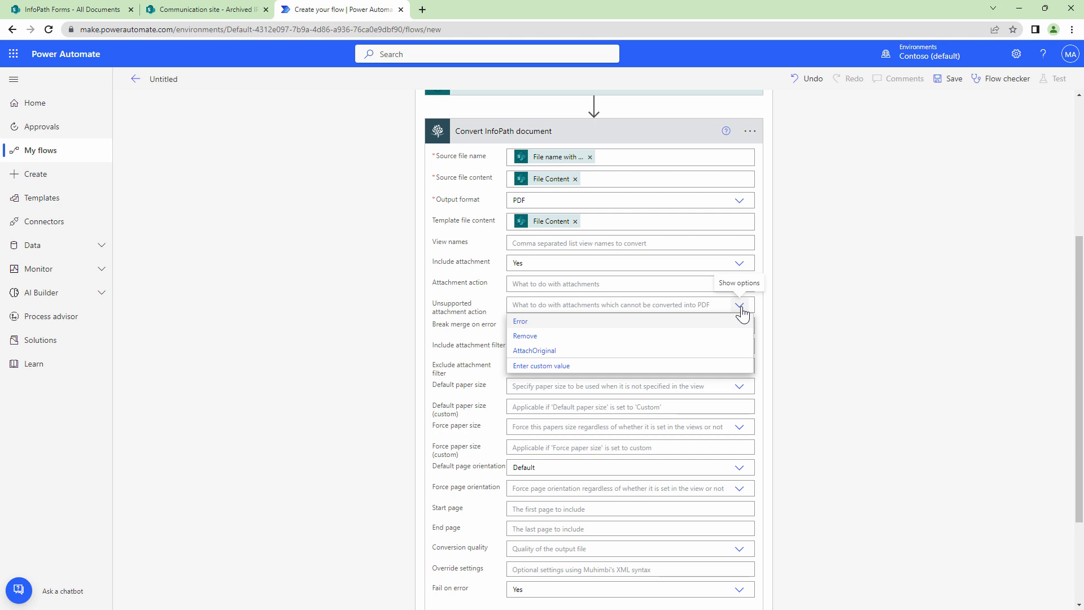
pyautogui.click(741, 305)
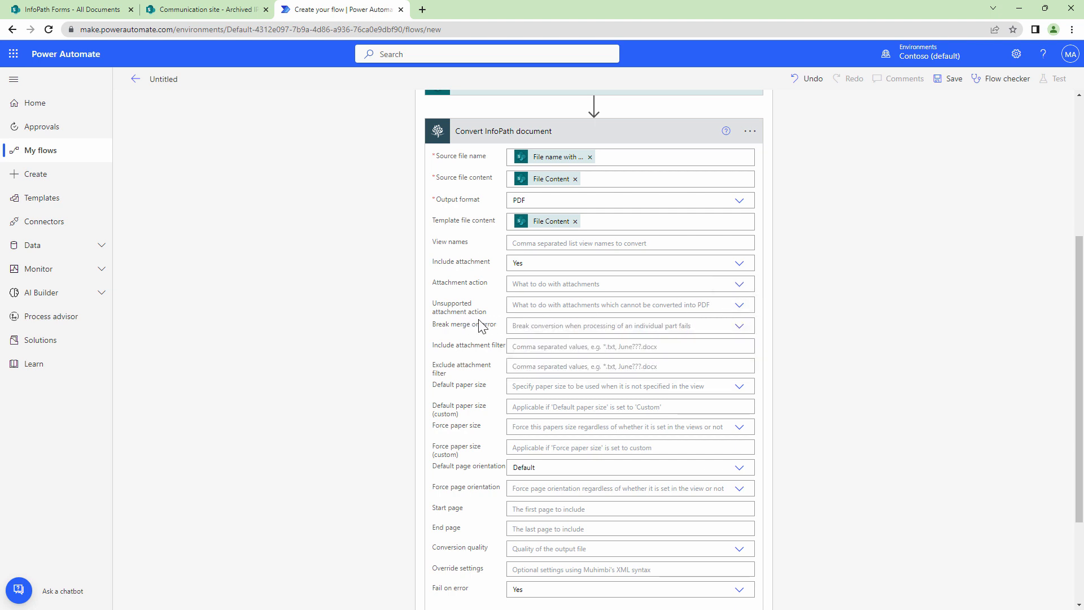
pyautogui.click(739, 326)
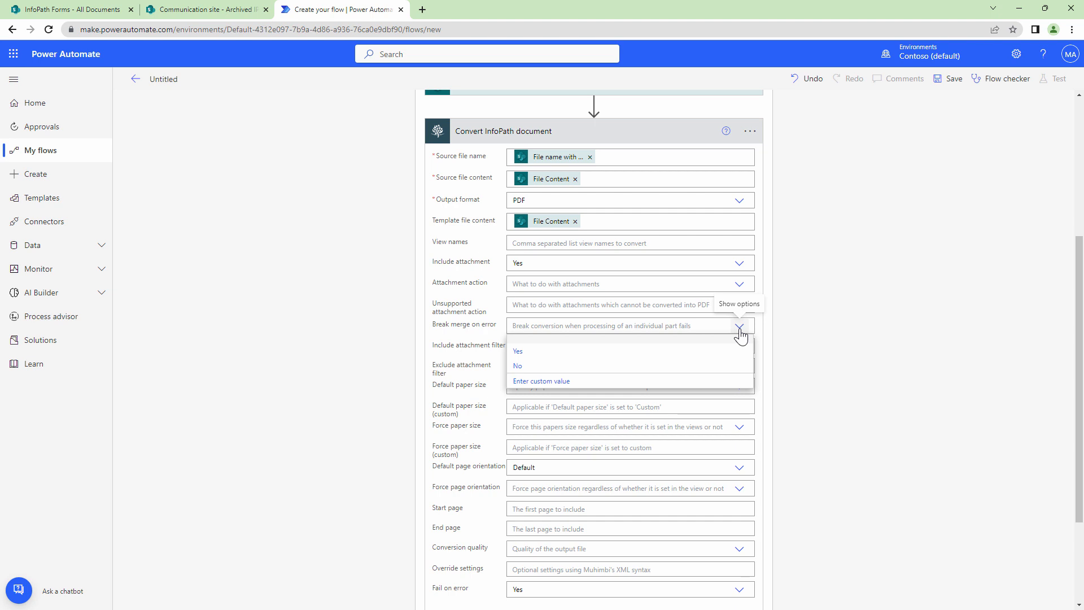
pyautogui.click(740, 326)
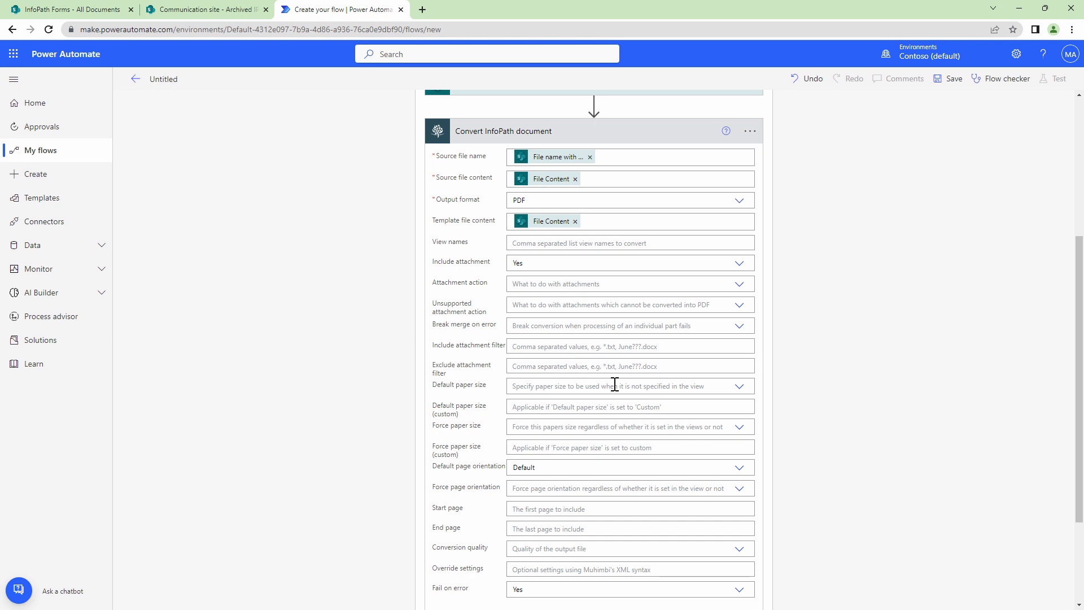
pyautogui.moveTo(620, 353)
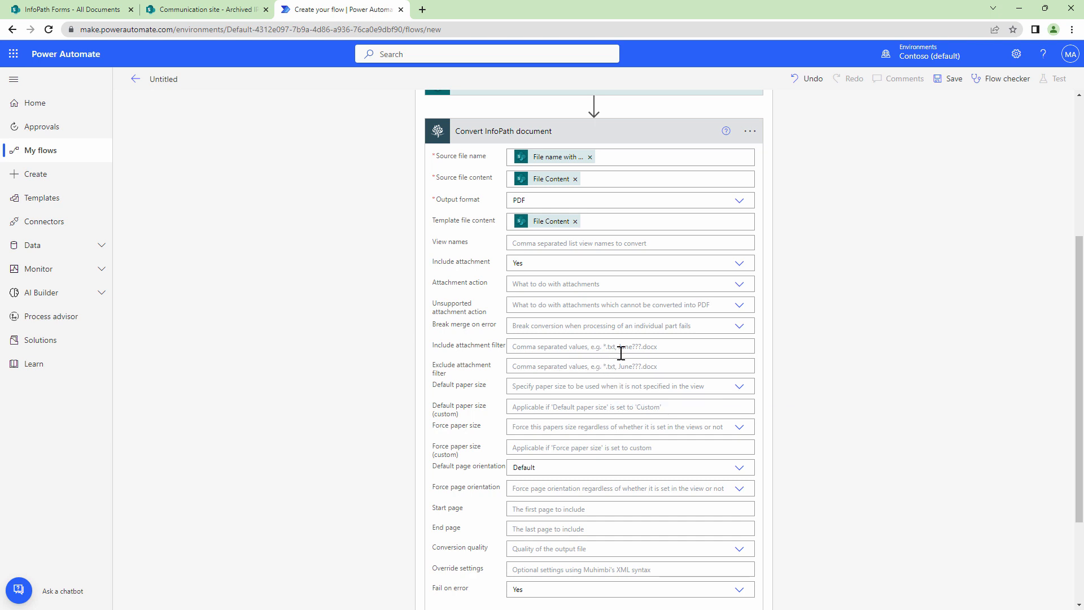
pyautogui.moveTo(621, 354)
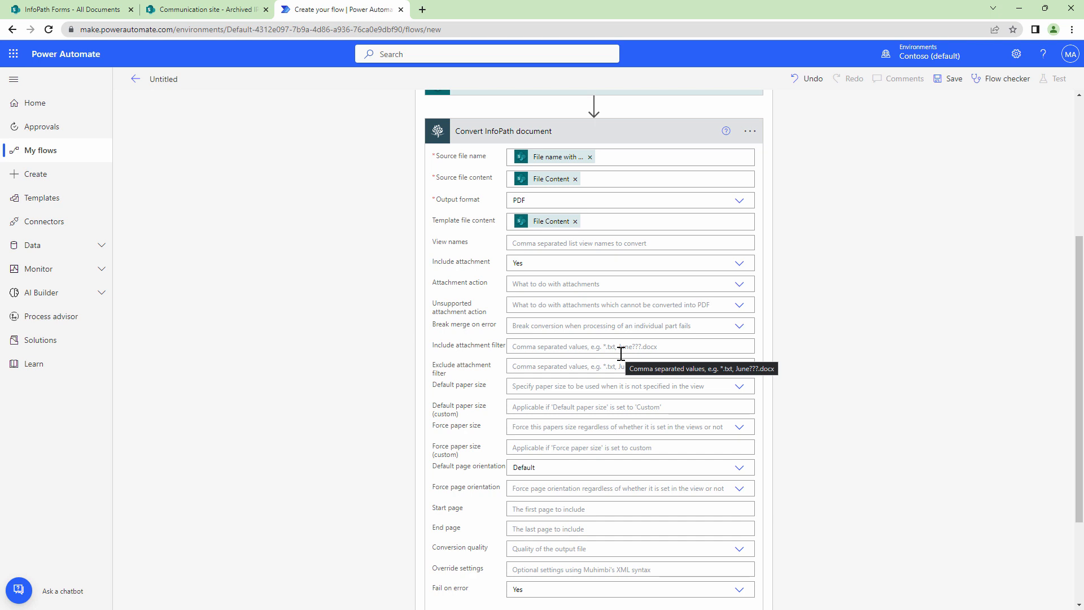
pyautogui.moveTo(623, 363)
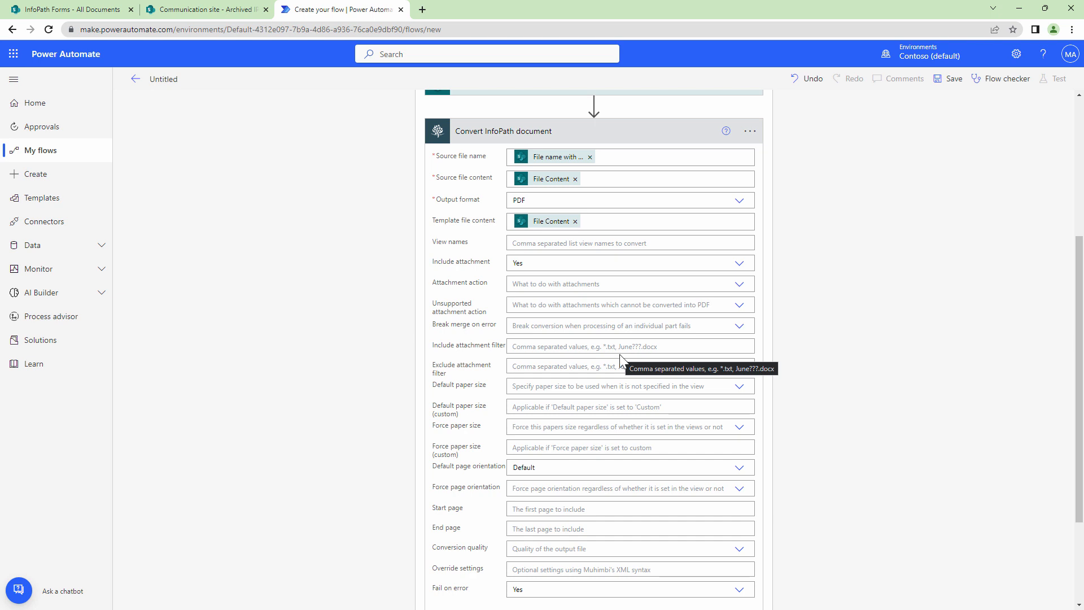
pyautogui.moveTo(621, 364)
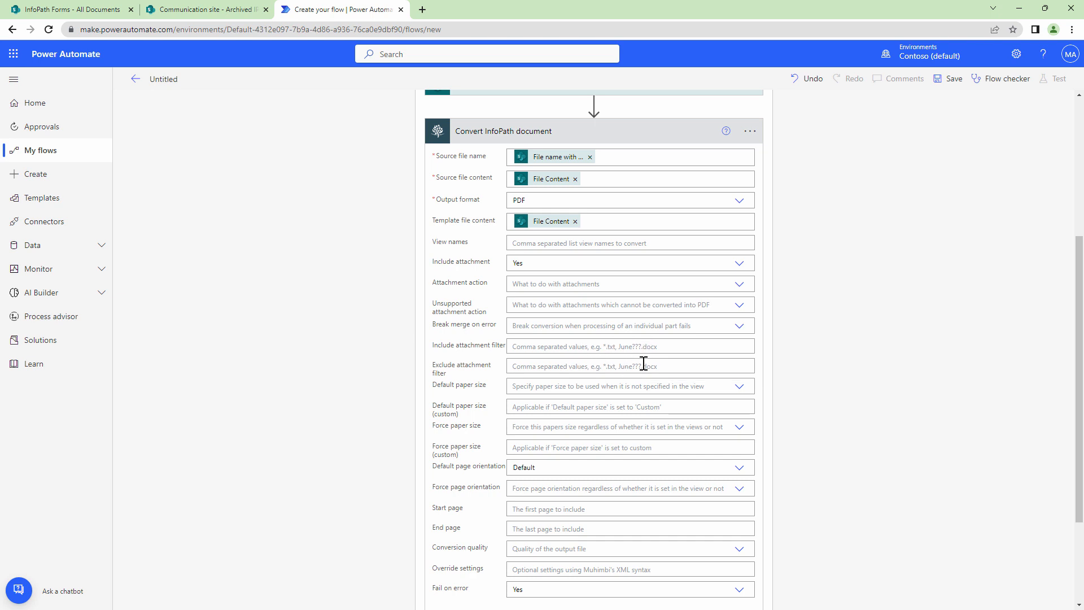
pyautogui.moveTo(481, 376)
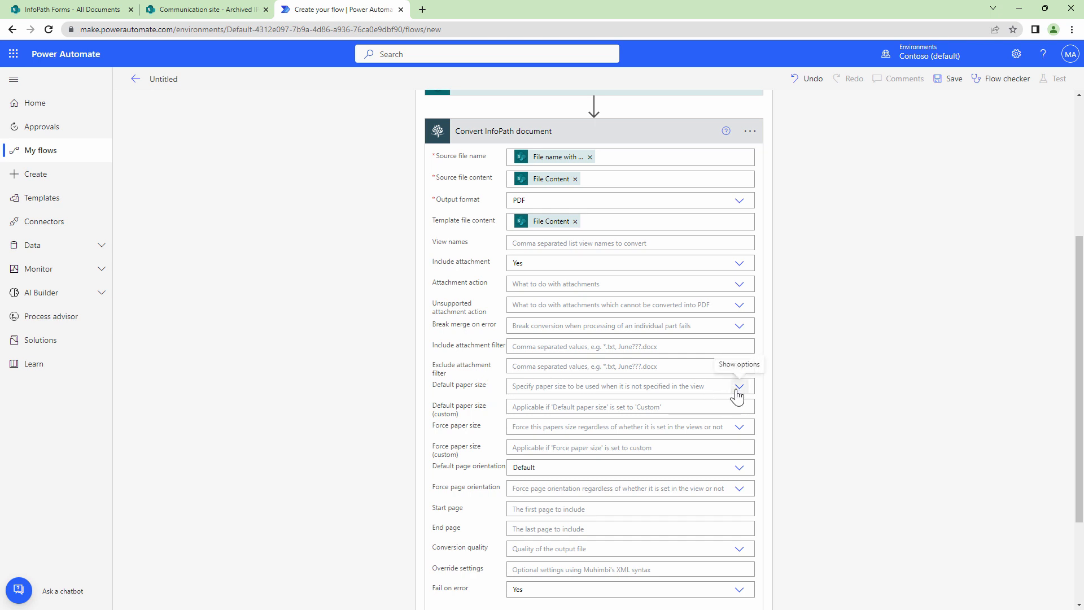
pyautogui.click(738, 386)
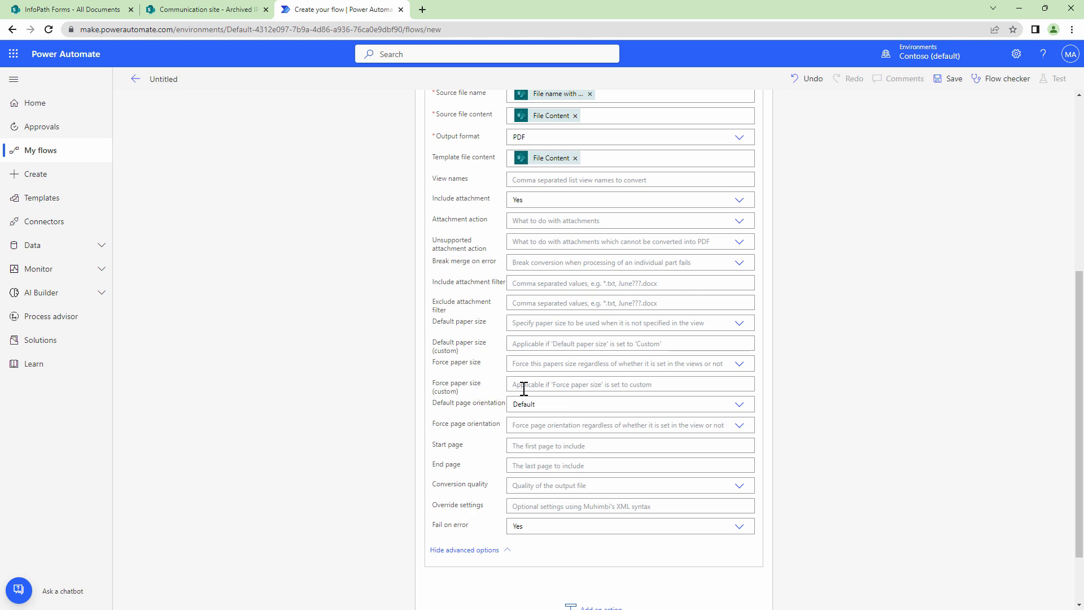
pyautogui.moveTo(902, 435)
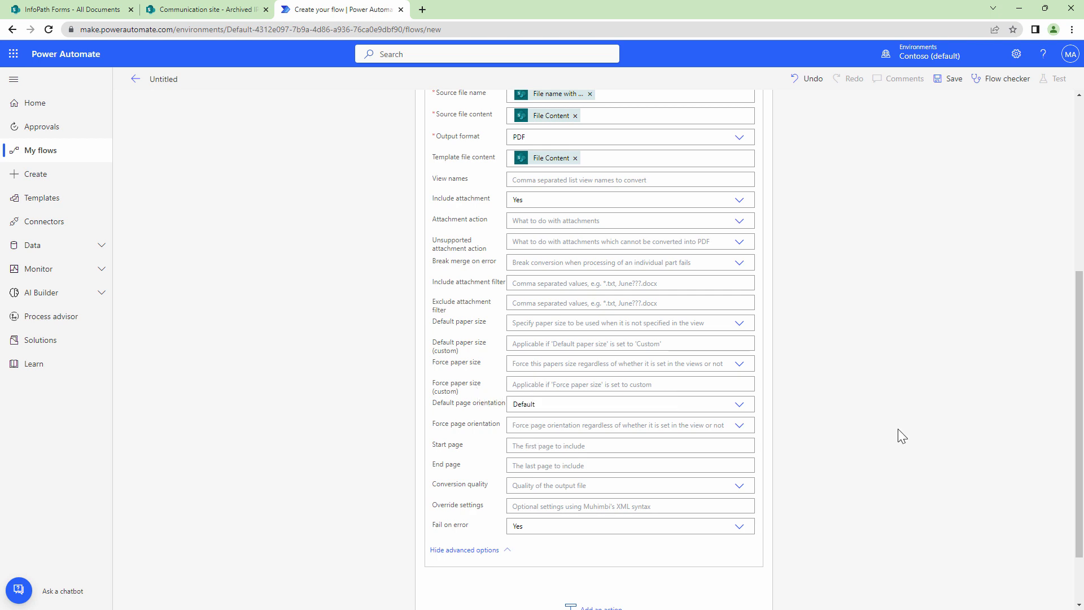
pyautogui.click(739, 403)
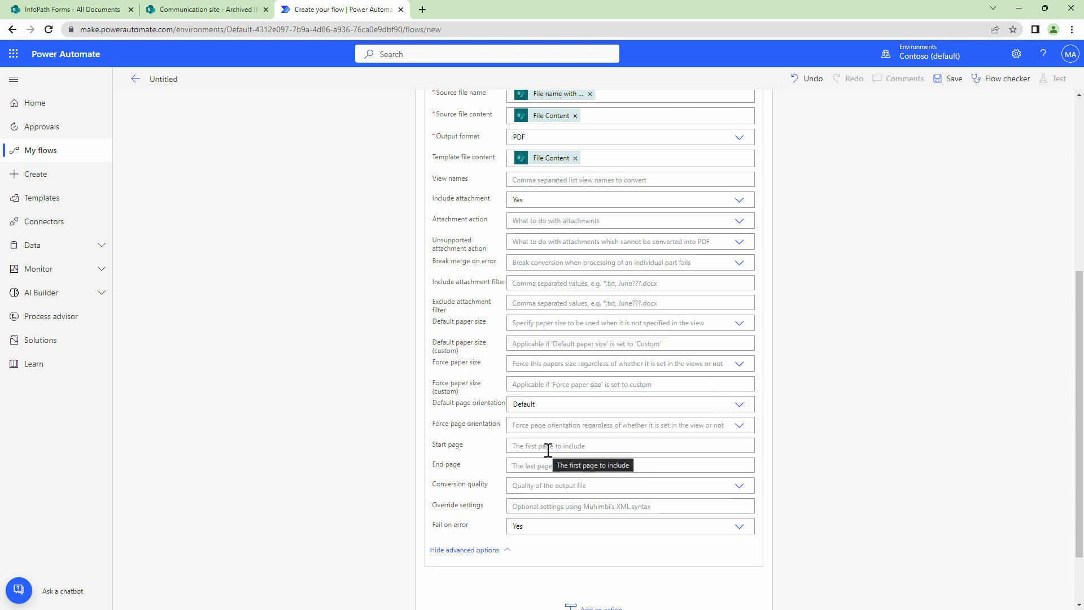
pyautogui.moveTo(548, 465)
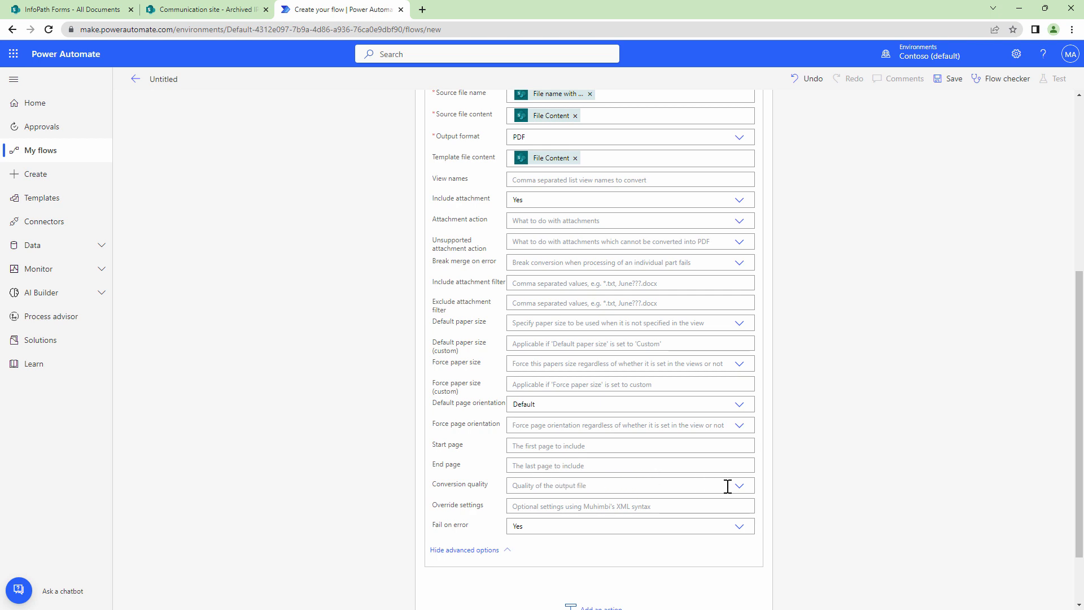
pyautogui.click(739, 484)
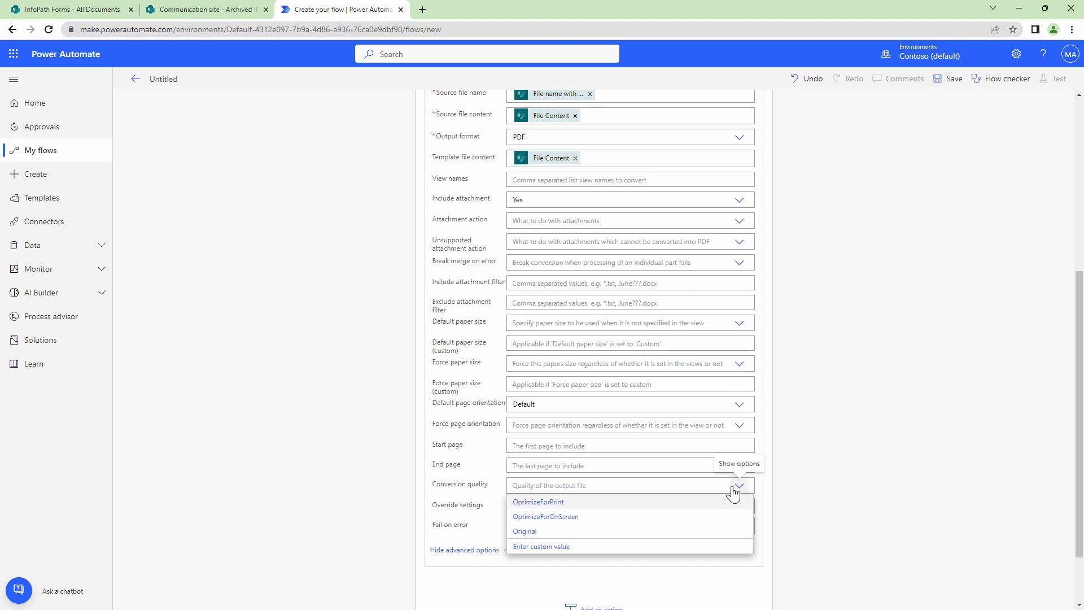
pyautogui.click(738, 485)
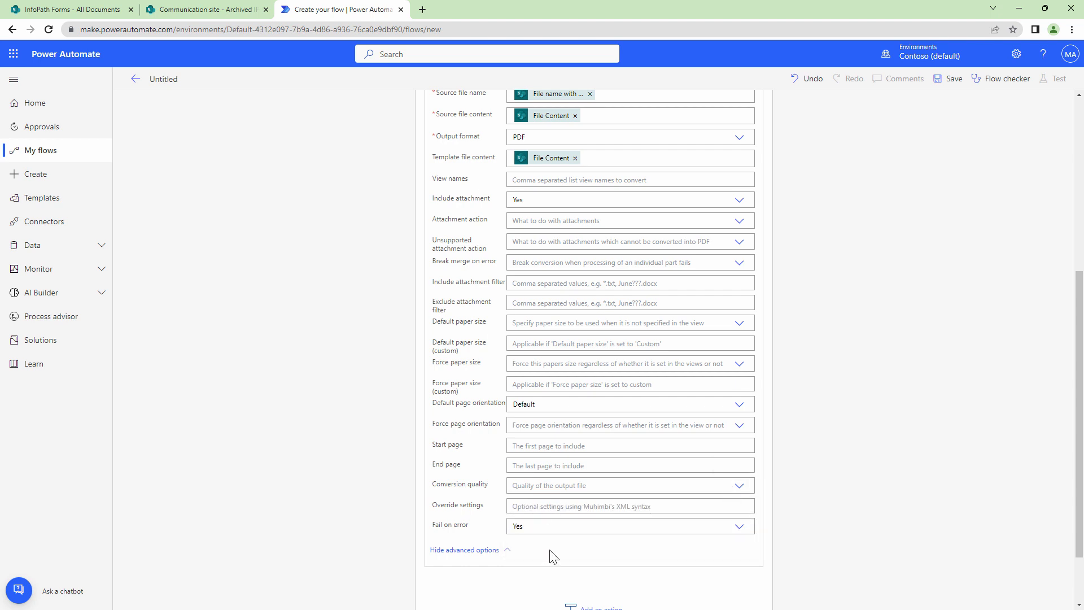
pyautogui.moveTo(409, 394)
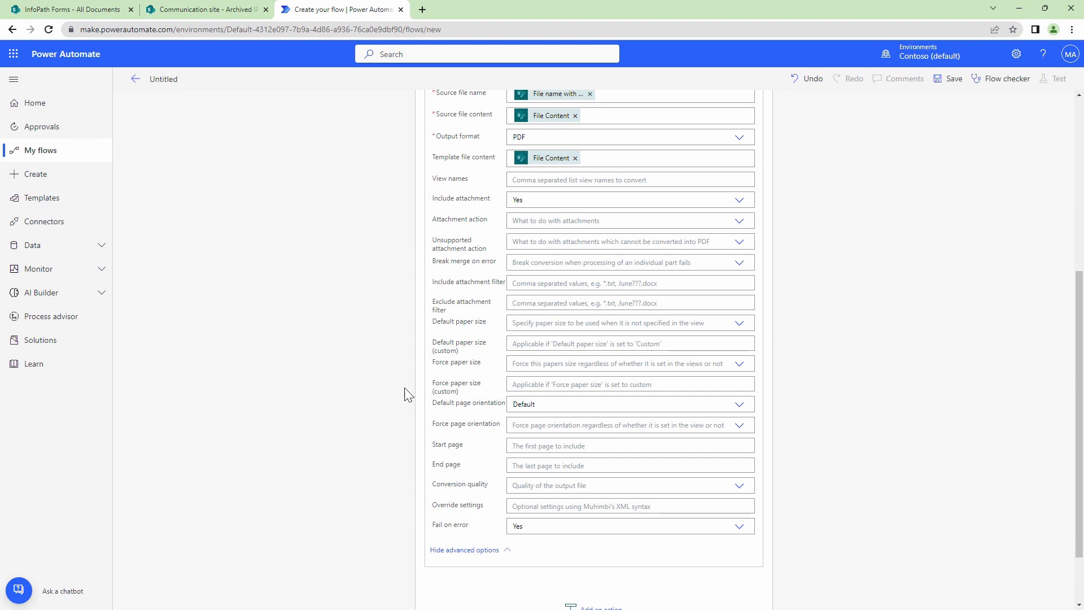
pyautogui.moveTo(501, 251)
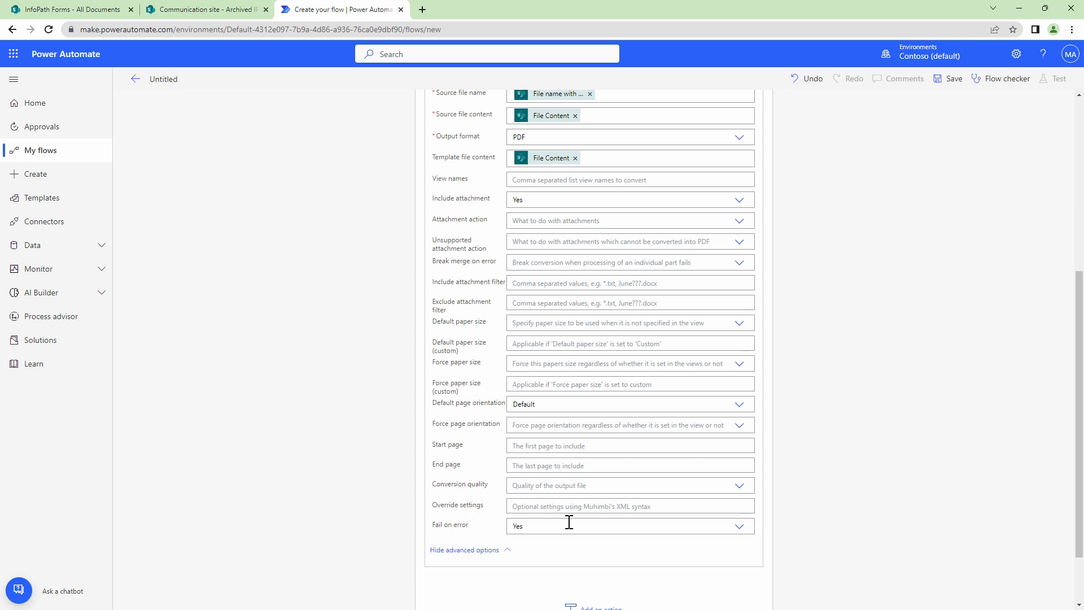
pyautogui.scroll(-3)
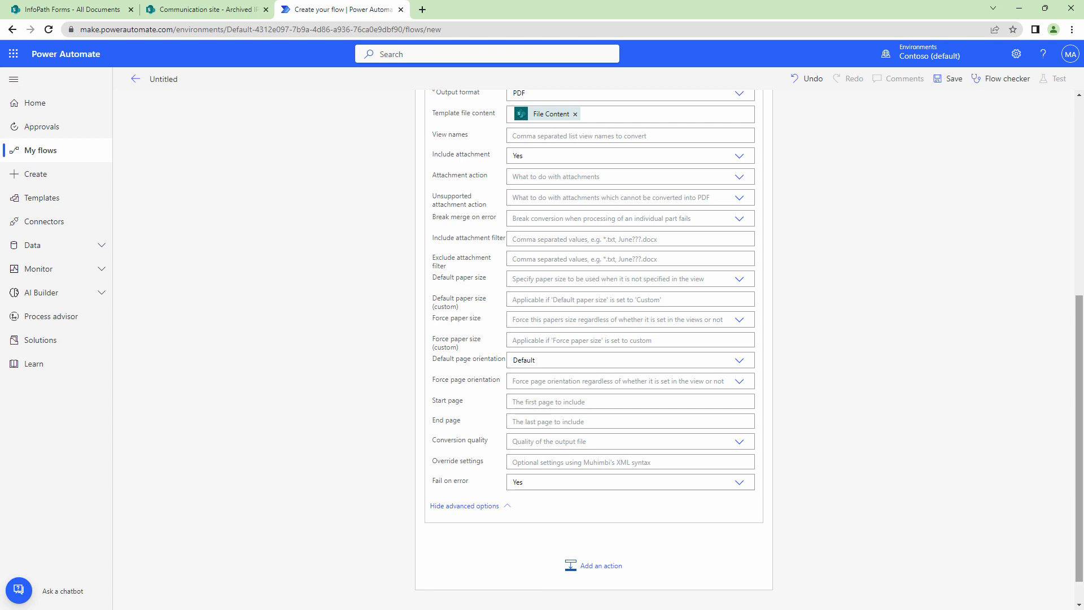
pyautogui.moveTo(526, 505)
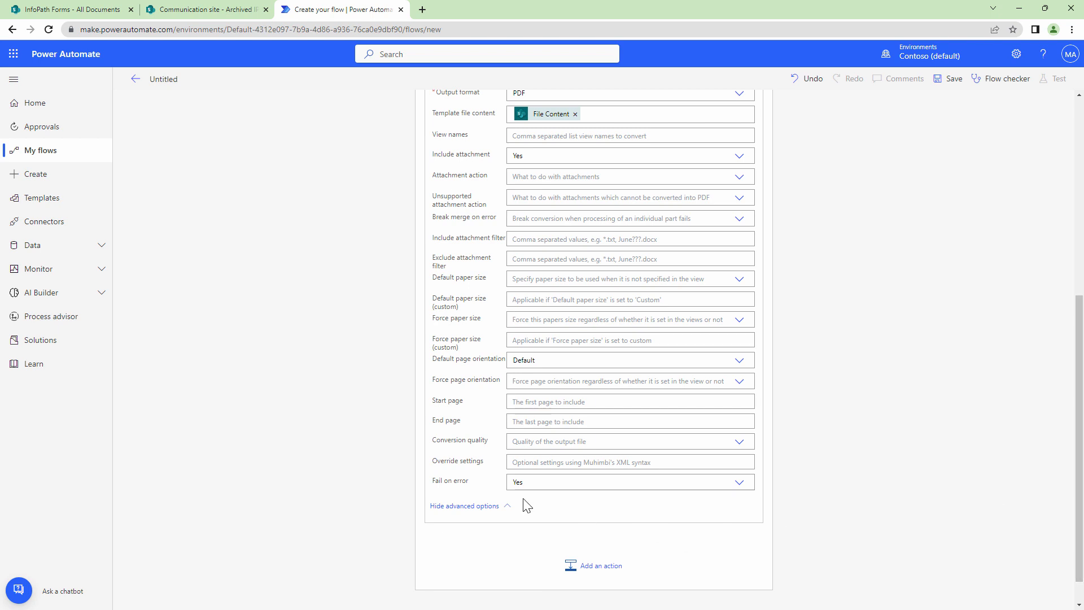
pyautogui.moveTo(487, 490)
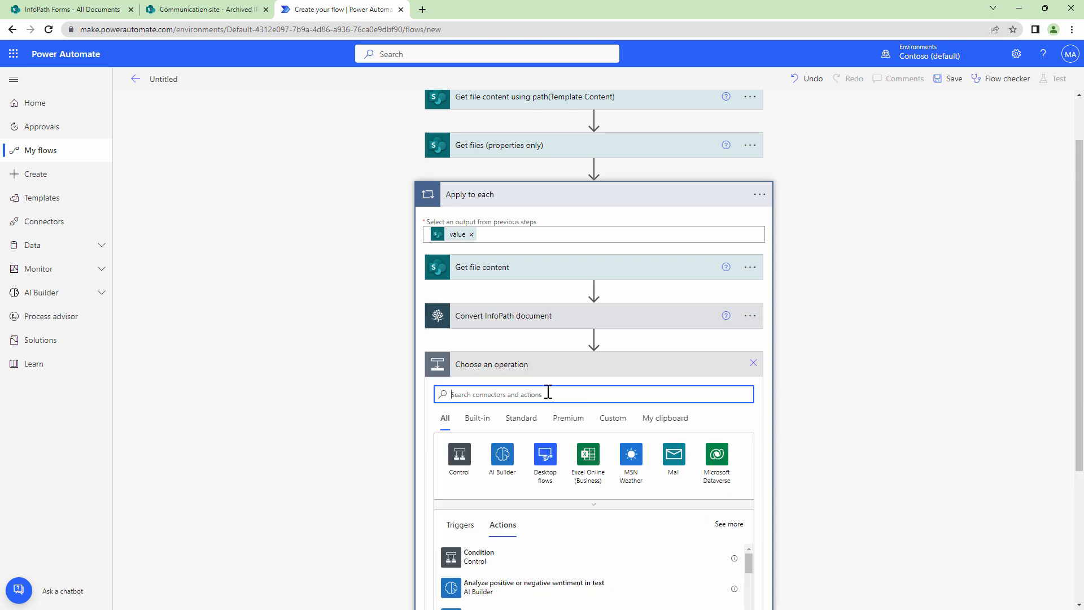
# Step: Add a SharePoint Create file step saving to /Archived IP Forms as Base file name.pdf
pyautogui.write('Create')
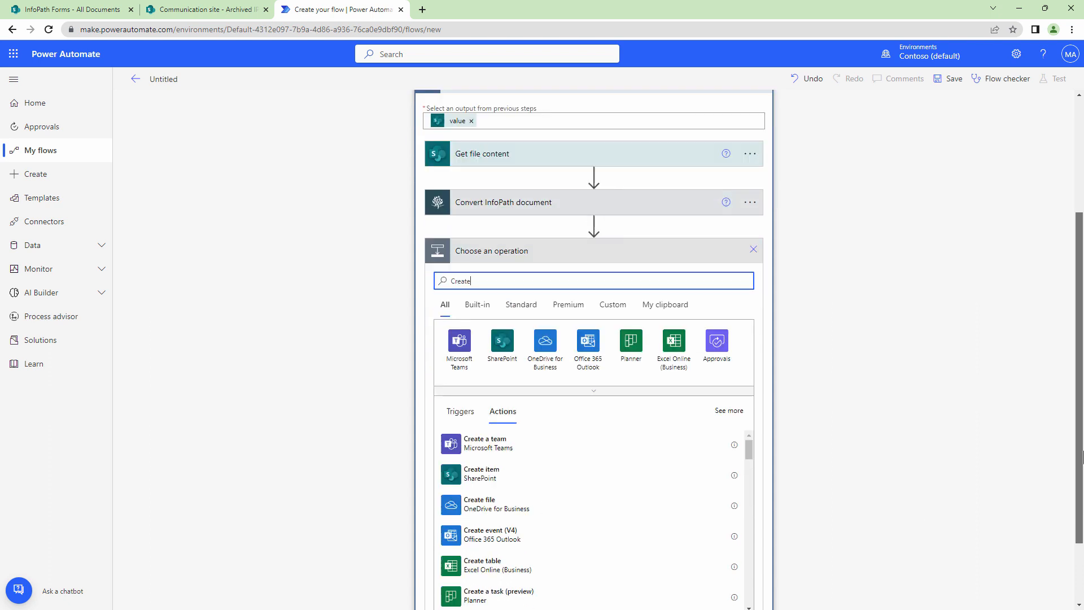
pyautogui.scroll(-3)
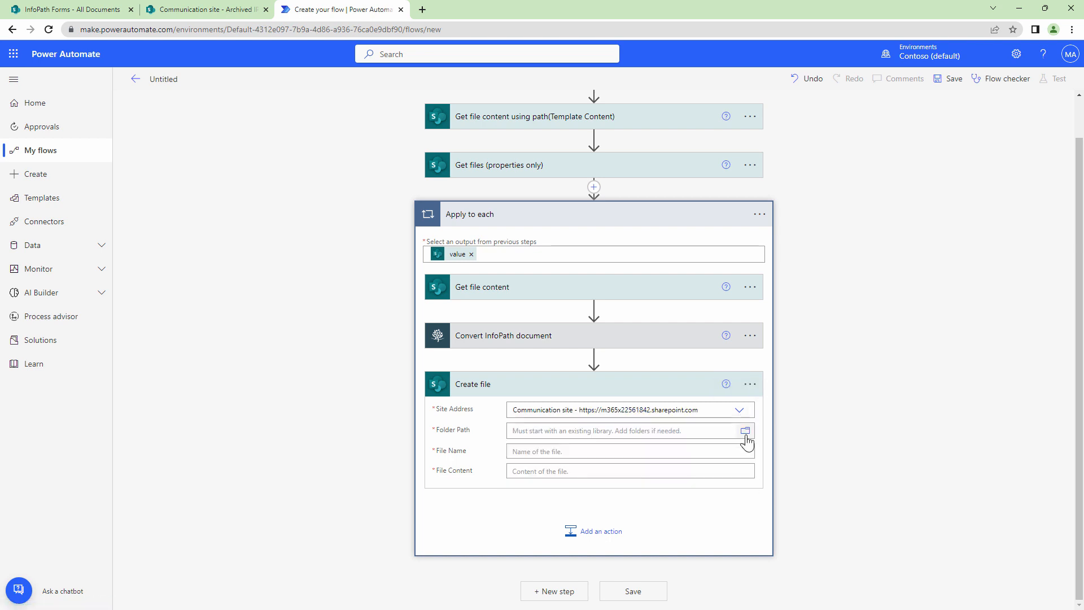
pyautogui.click(745, 431)
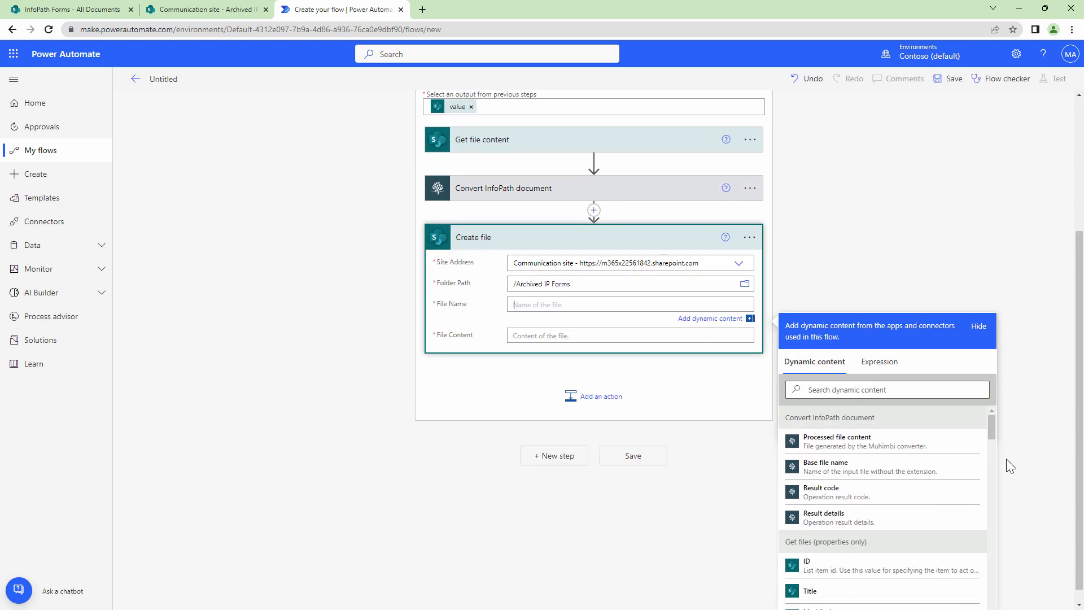
pyautogui.click(825, 468)
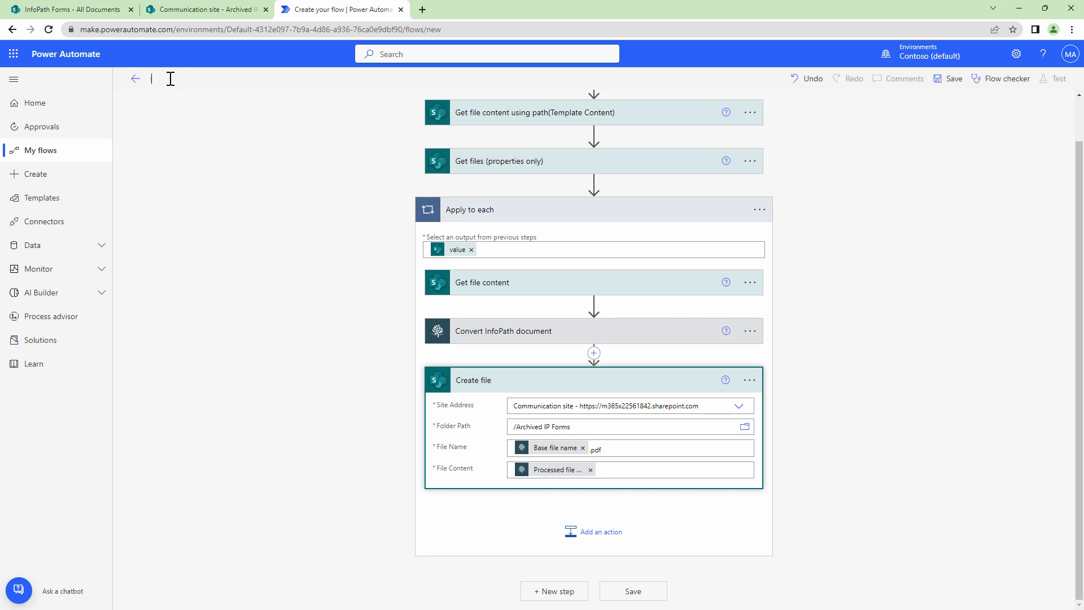
# Step: Save the flow as InfoPath Archival Flow and run a manual test
pyautogui.click(952, 78)
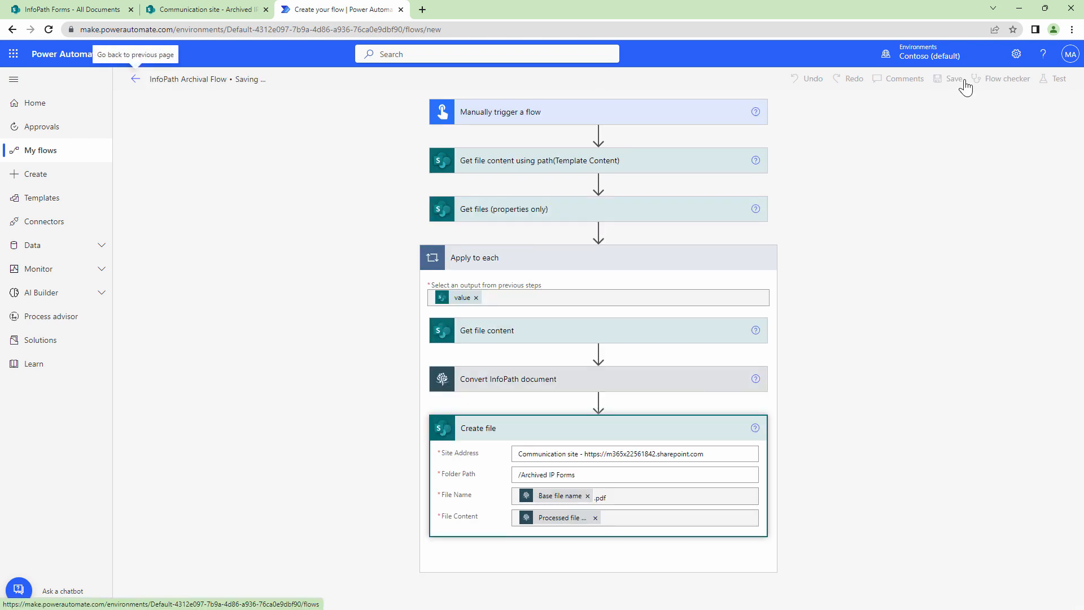
pyautogui.click(953, 78)
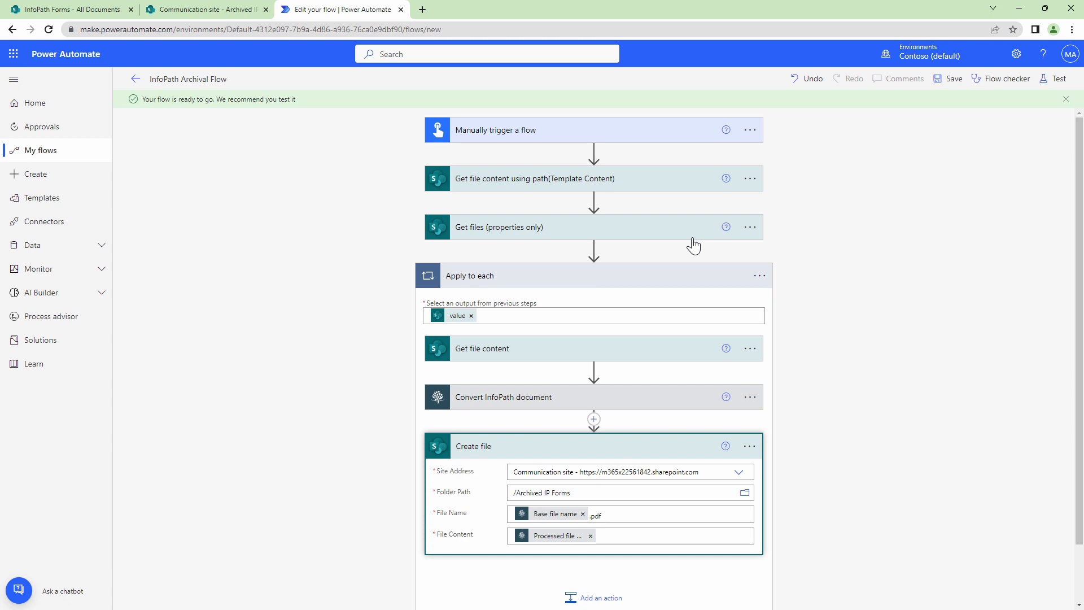
pyautogui.click(1056, 78)
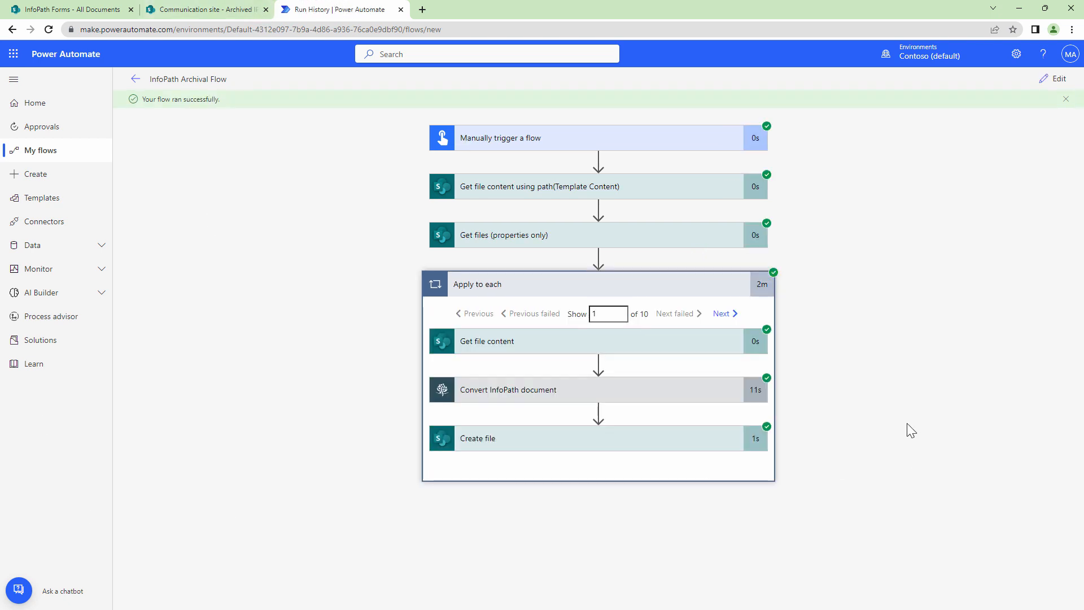
pyautogui.moveTo(434, 225)
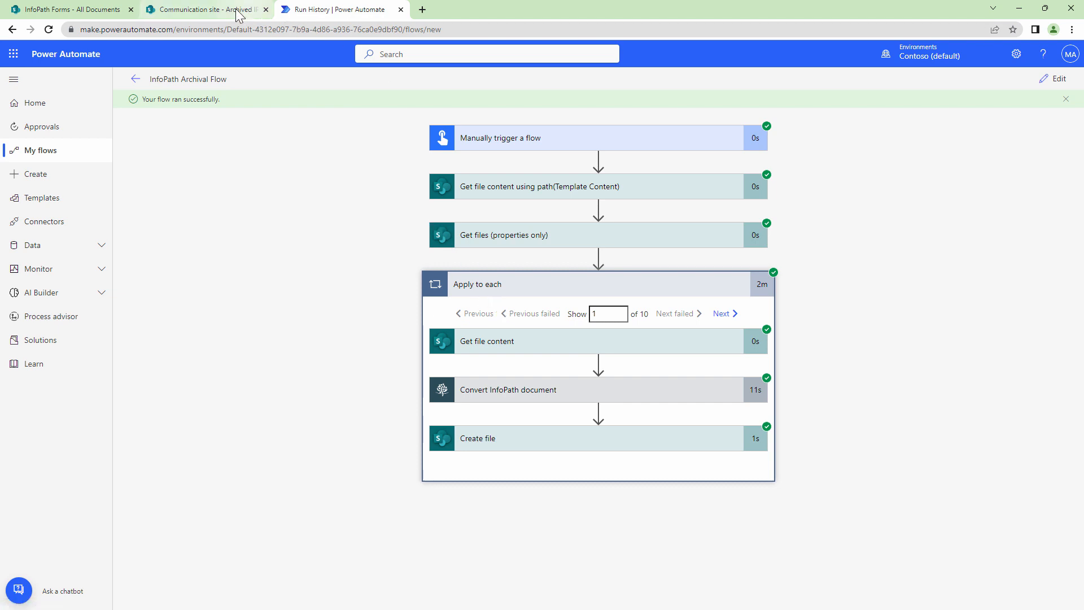
# Step: Open SharePoint Problem 2.pdf in the Archived IP Forms library
pyautogui.click(206, 9)
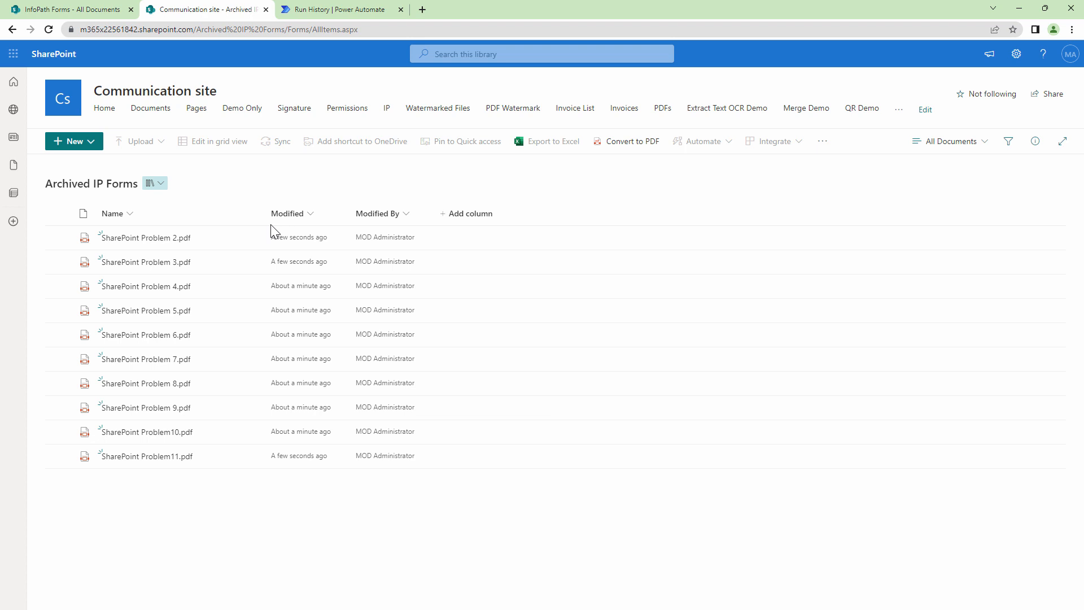
pyautogui.moveTo(145, 237)
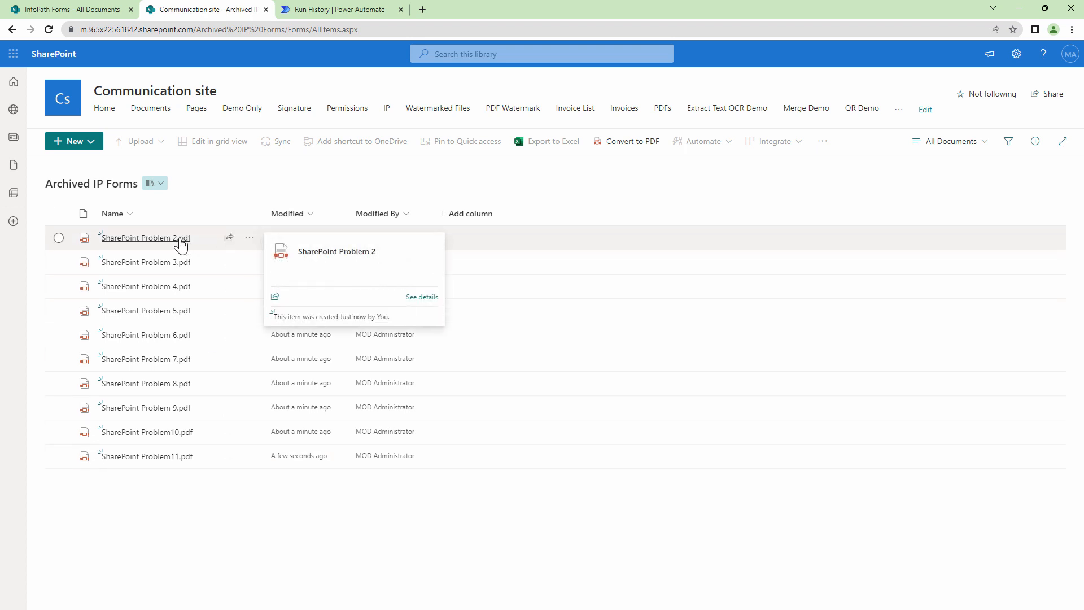
pyautogui.click(144, 237)
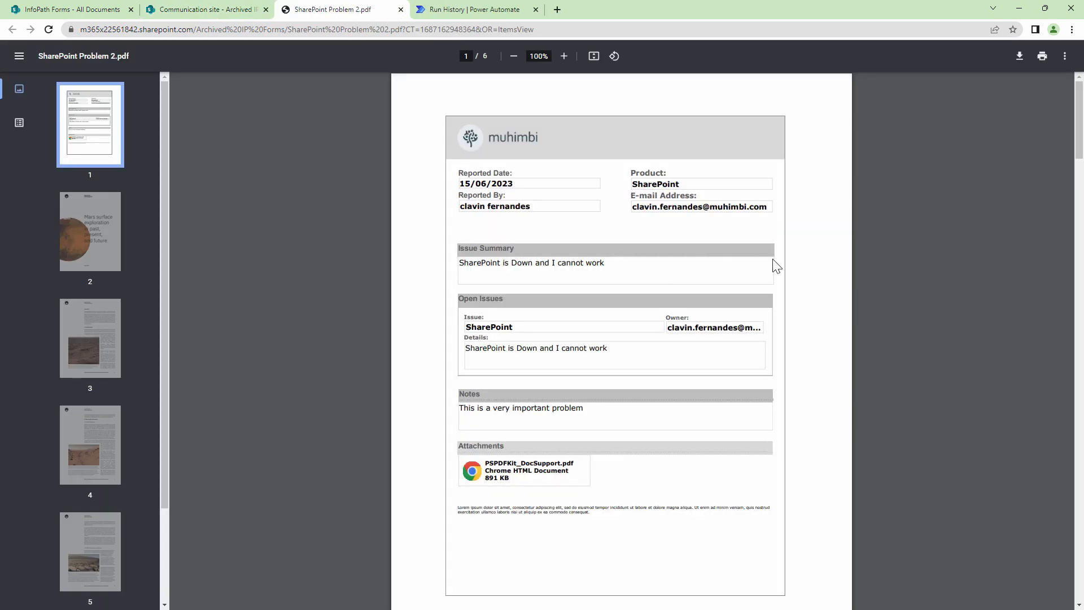
pyautogui.scroll(-3)
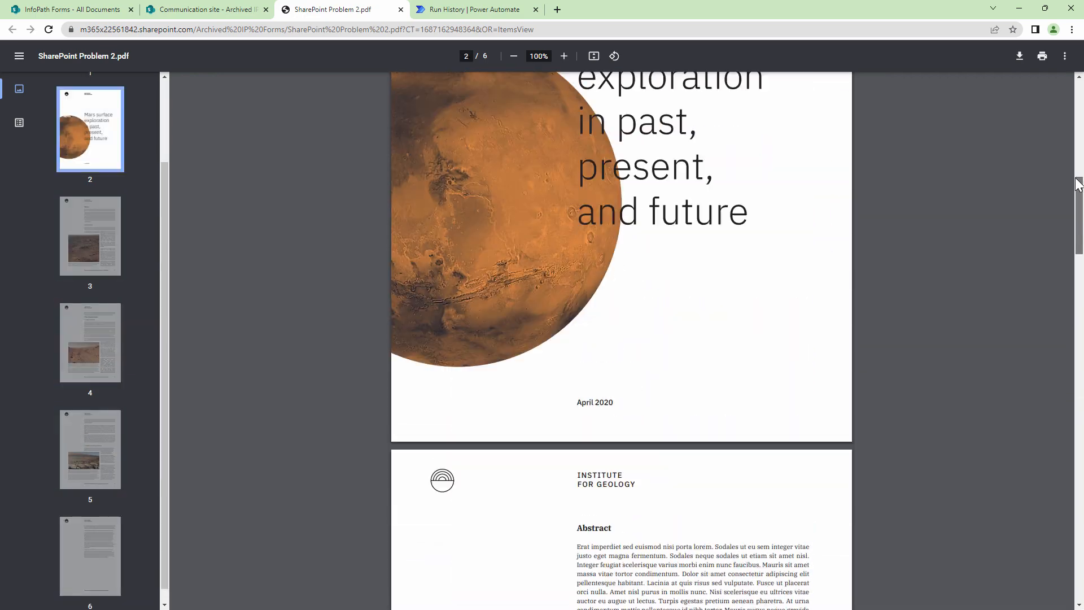
pyautogui.scroll(3)
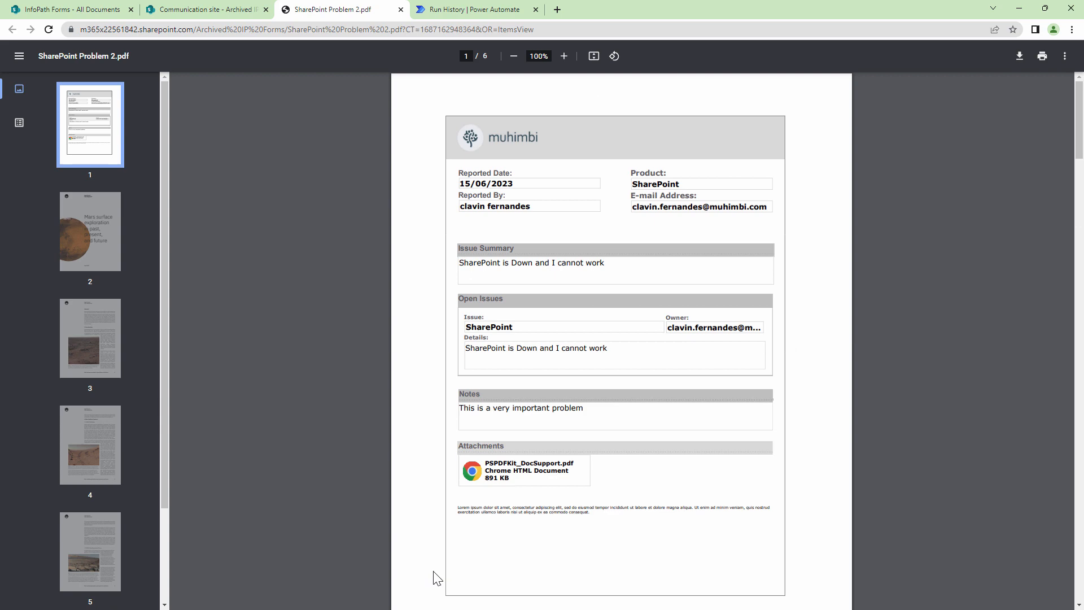
pyautogui.moveTo(741, 9)
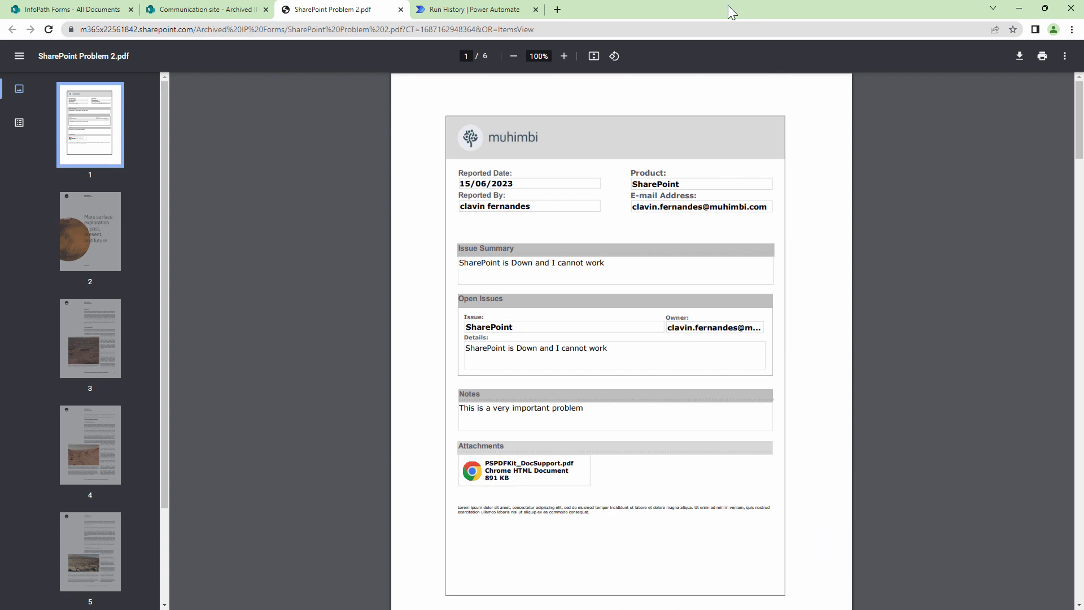
pyautogui.moveTo(16, 457)
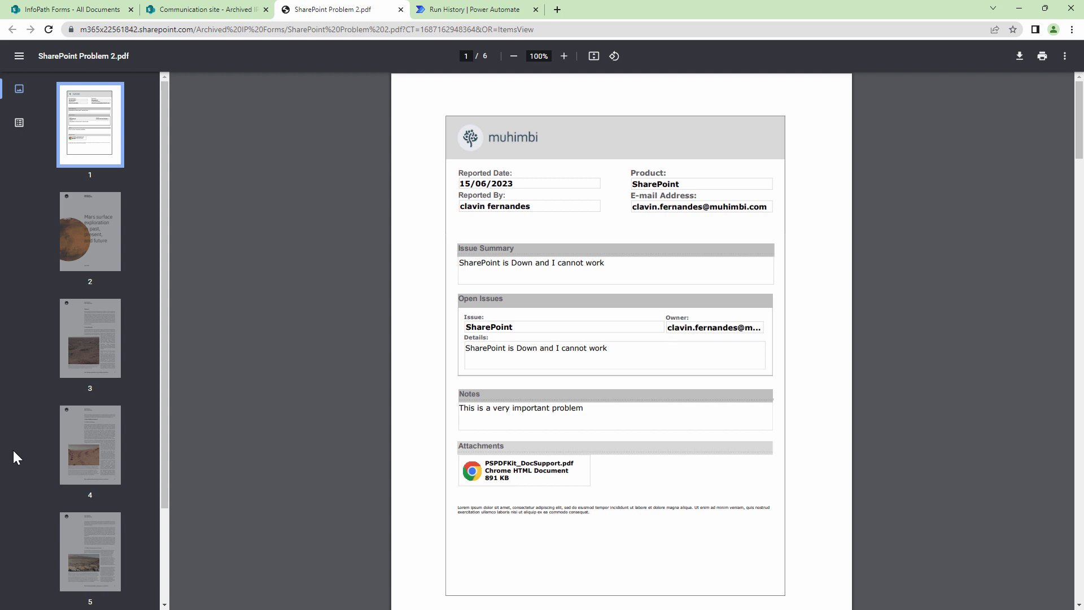